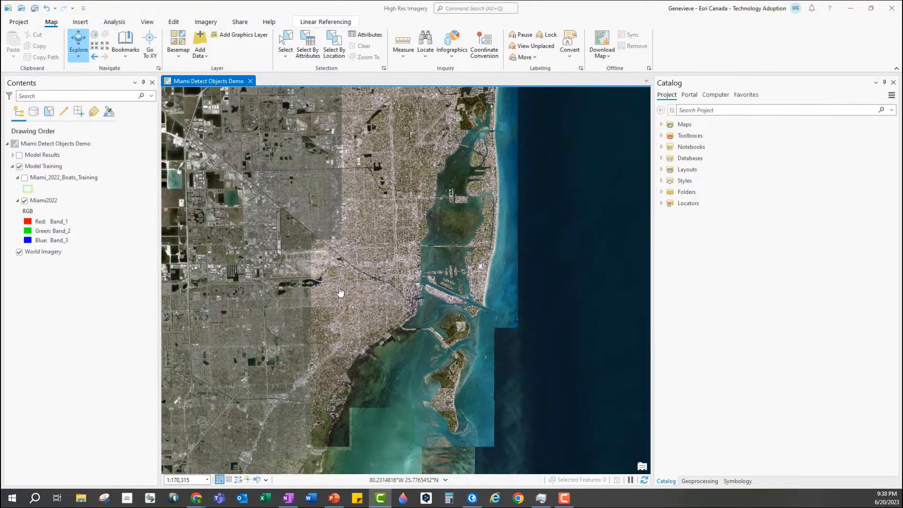
# Step: Select the Miami2022 layer, zoom in, and jump to the Boats bookmark over the marina
pyautogui.click(43, 200)
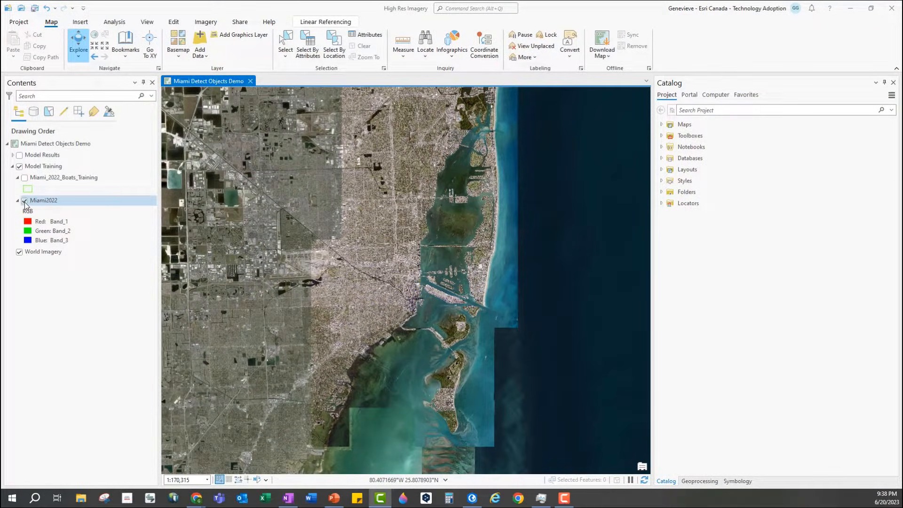
pyautogui.click(19, 201)
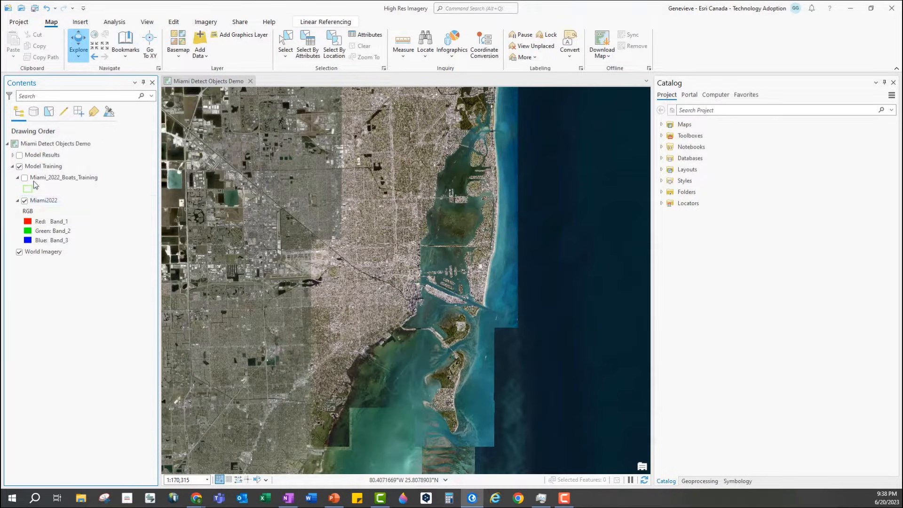
pyautogui.scroll(3)
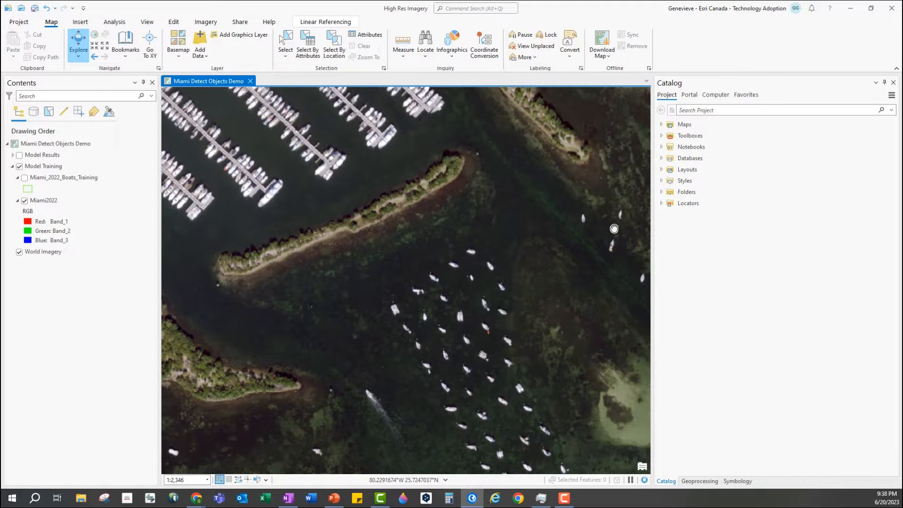
pyautogui.click(125, 43)
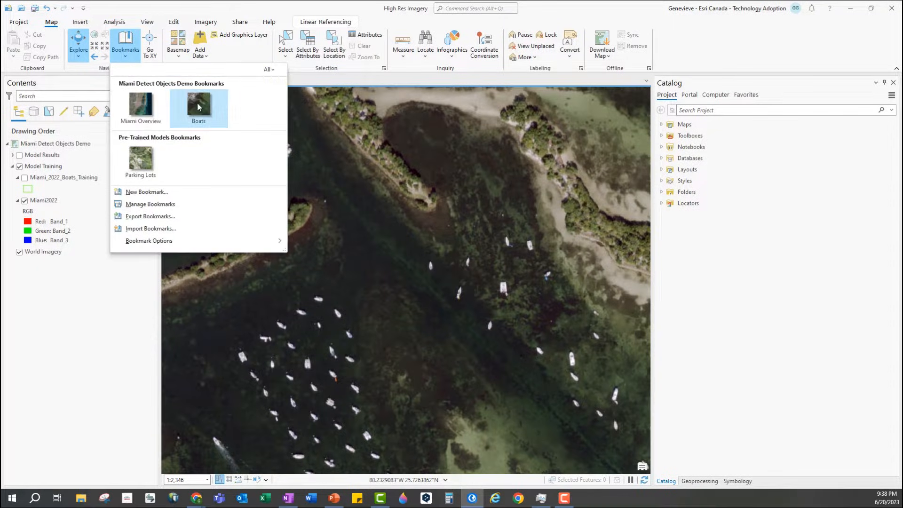
pyautogui.click(198, 107)
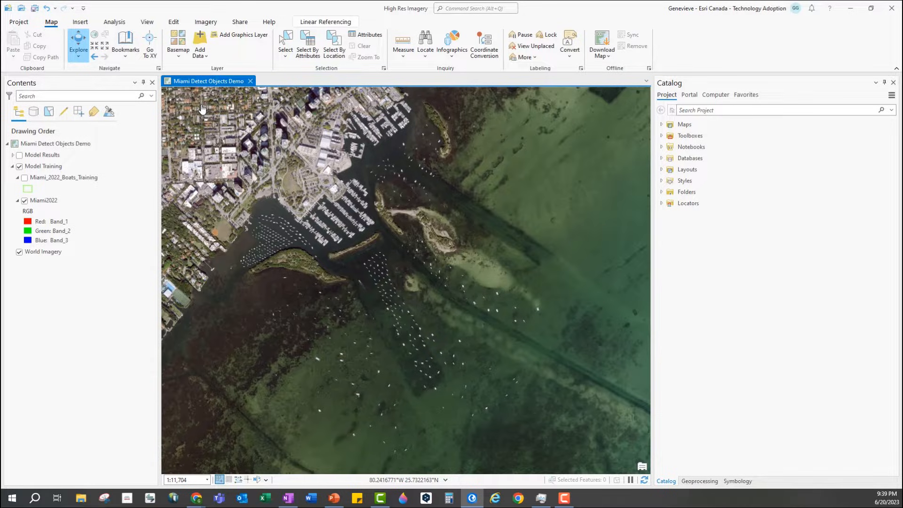
pyautogui.click(42, 155)
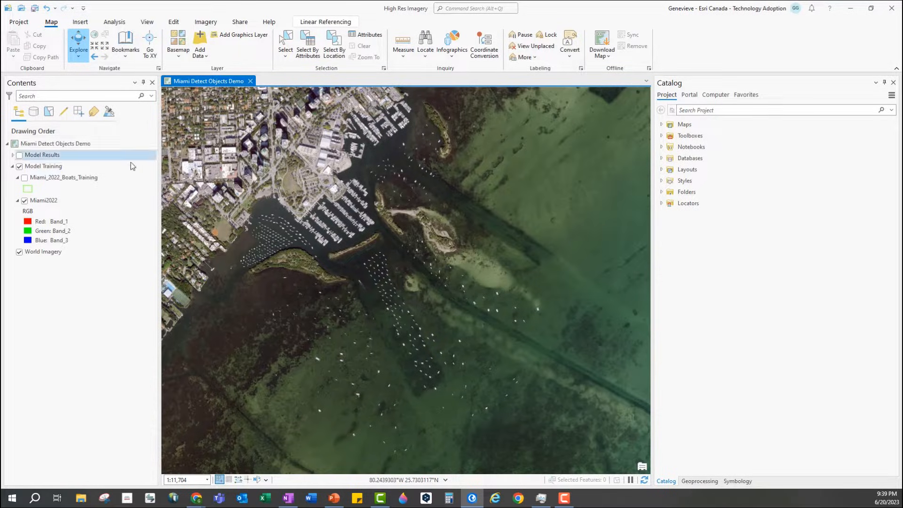
# Step: Open Label Objects for Deep Learning on Miami2022 and begin adding a class to New Schema
pyautogui.click(44, 200)
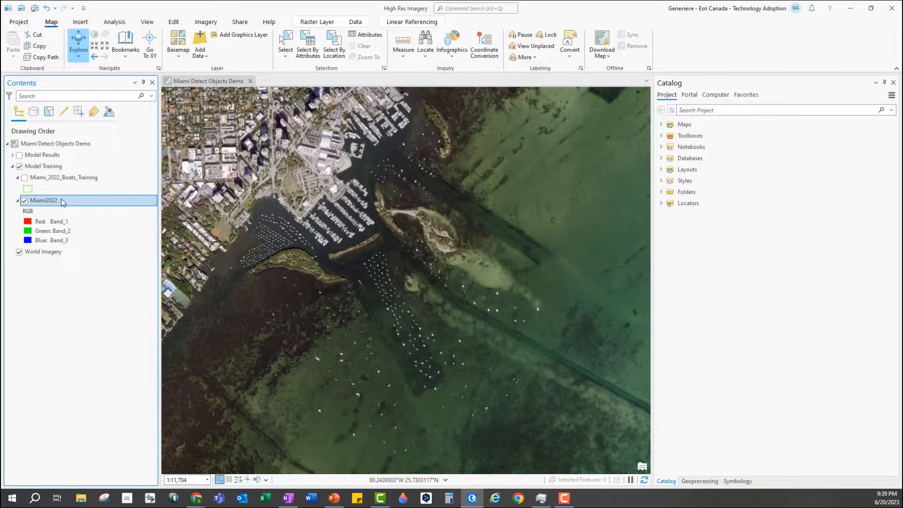
pyautogui.click(206, 22)
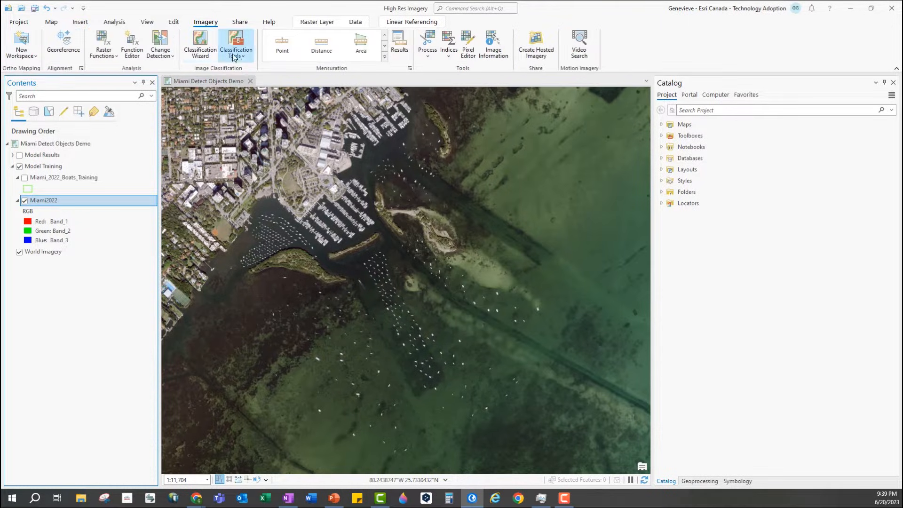
pyautogui.click(235, 45)
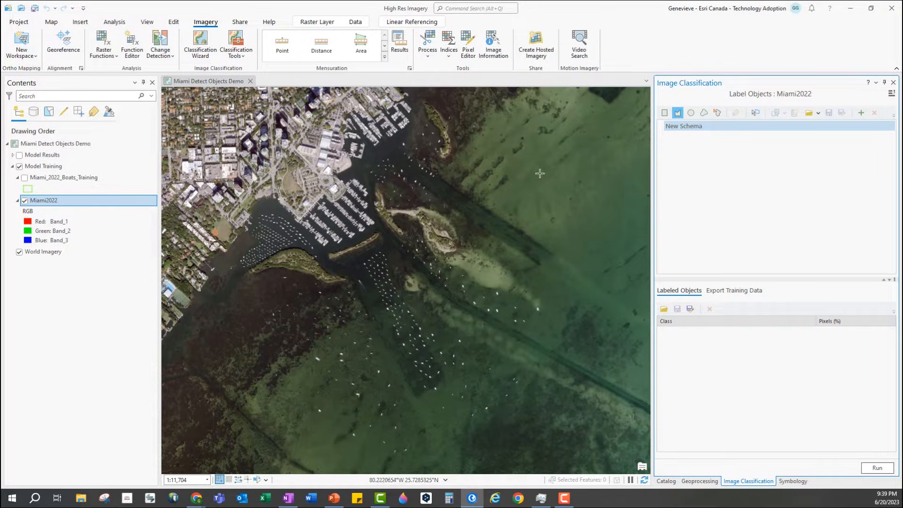
pyautogui.click(683, 126)
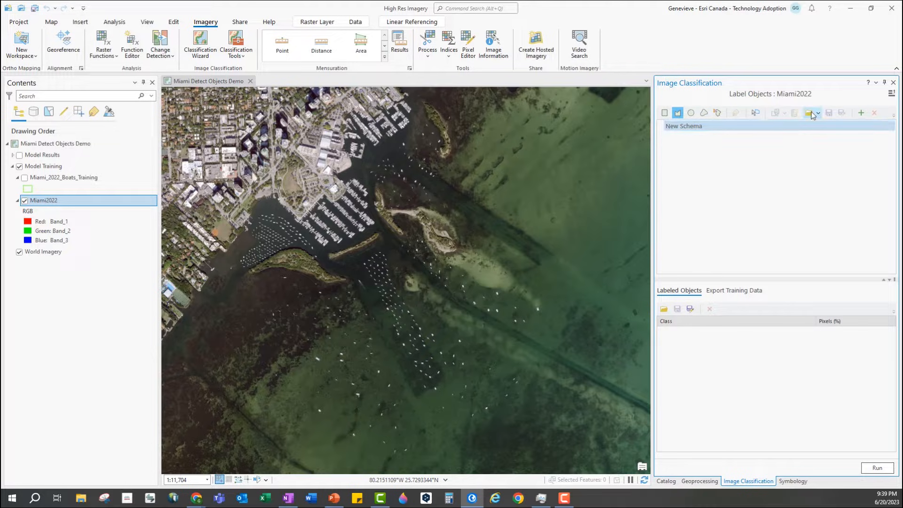
pyautogui.moveTo(811, 112)
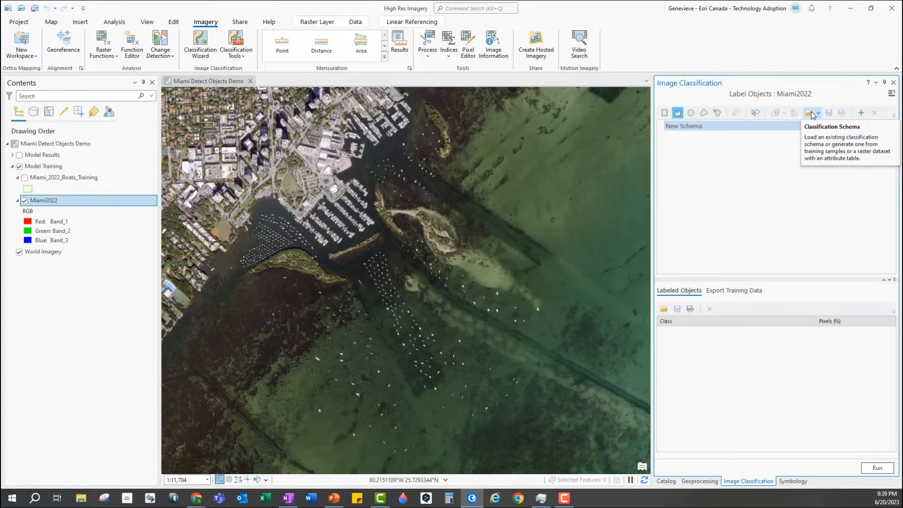
pyautogui.click(810, 112)
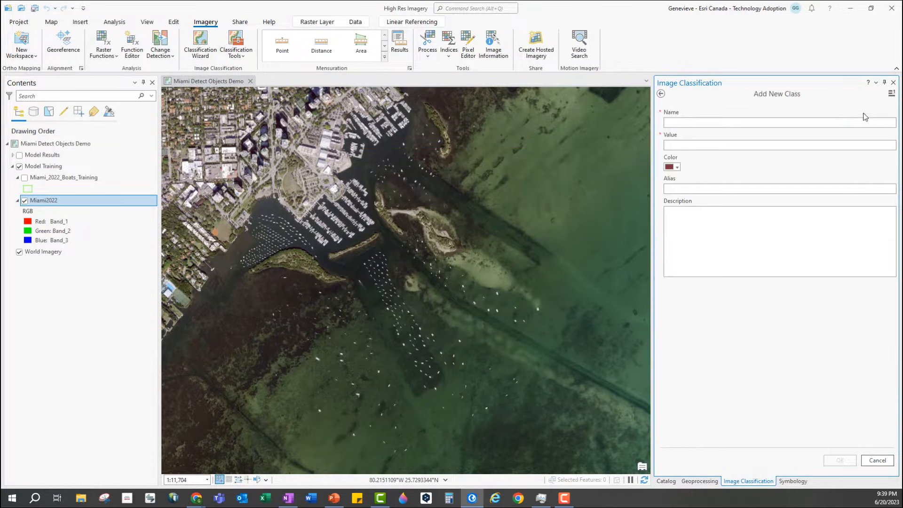
# Step: Create a class named 'Boat' with value 1 and yellow colour
pyautogui.click(777, 122)
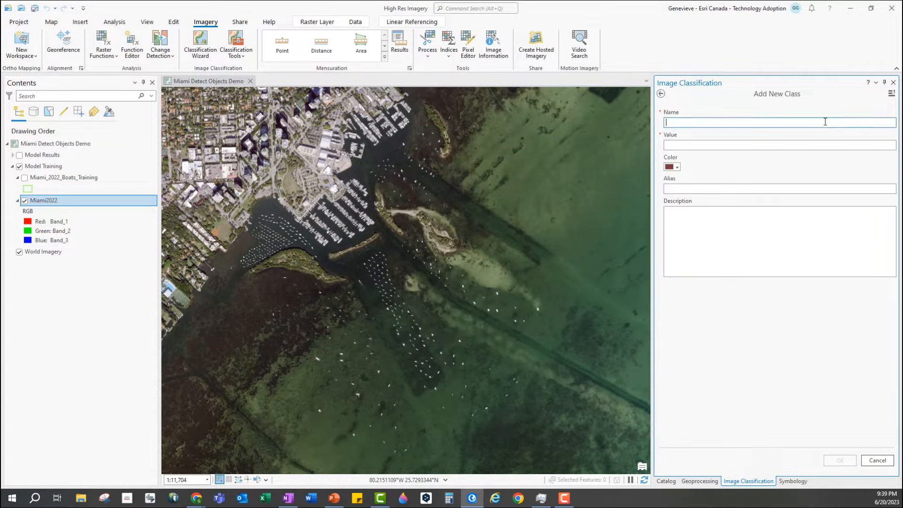
pyautogui.write('Boat')
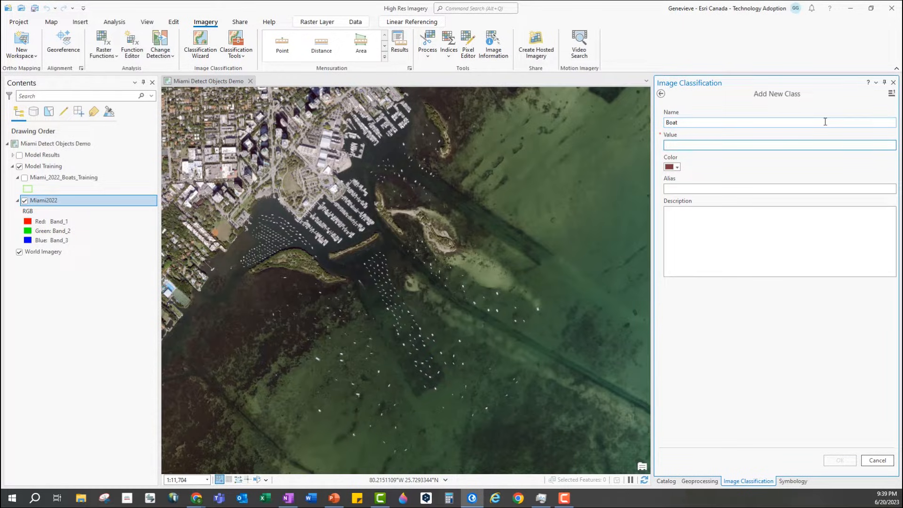
pyautogui.write('1')
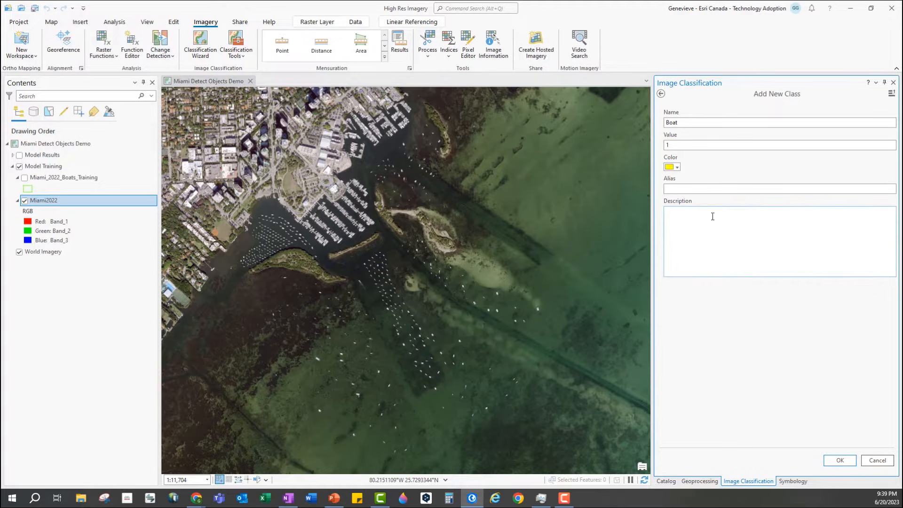
pyautogui.click(840, 460)
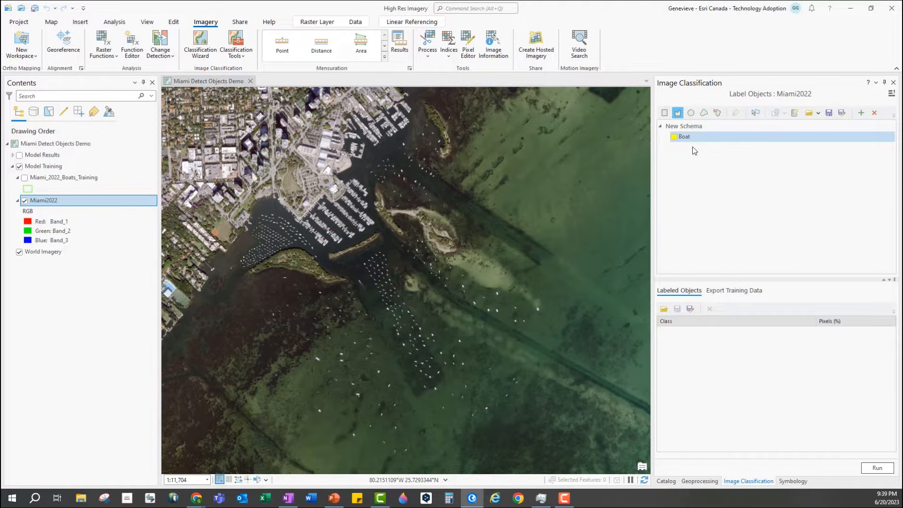
pyautogui.moveTo(686, 343)
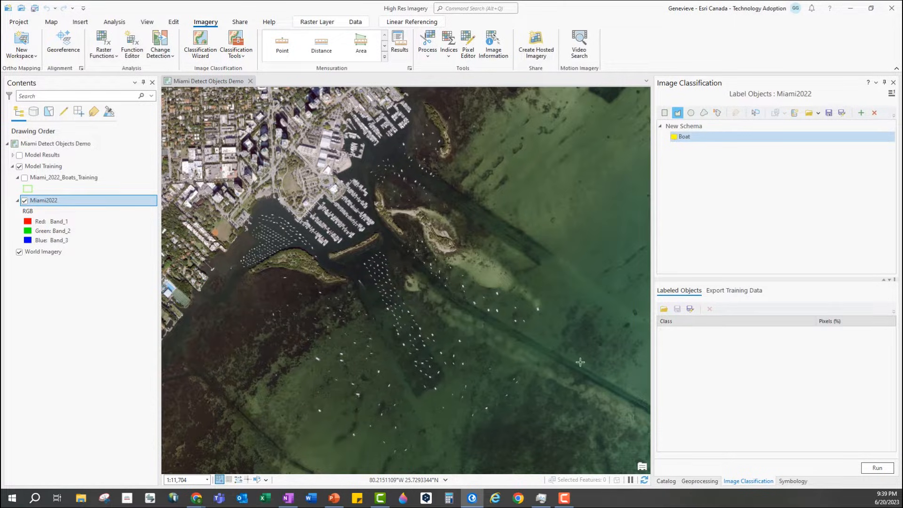
# Step: Load the existing boat training samples and draw boxes around three more boats
pyautogui.click(24, 177)
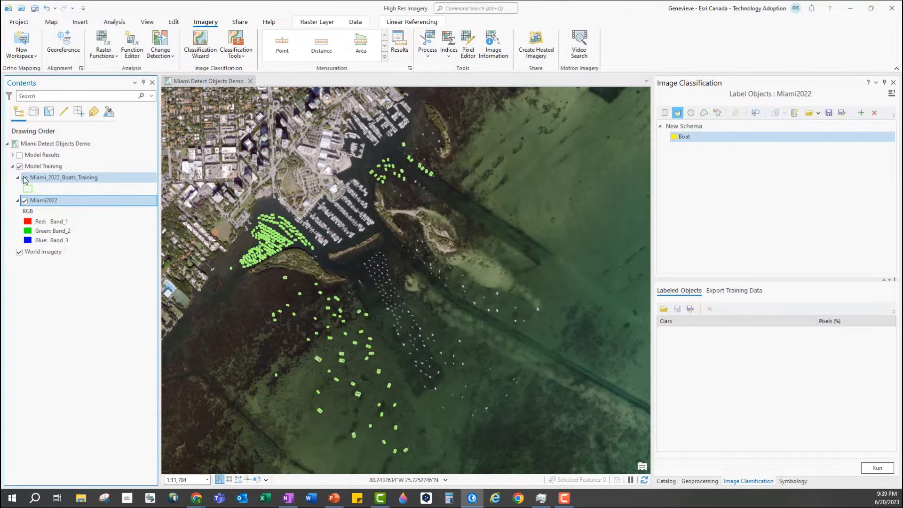
pyautogui.click(20, 178)
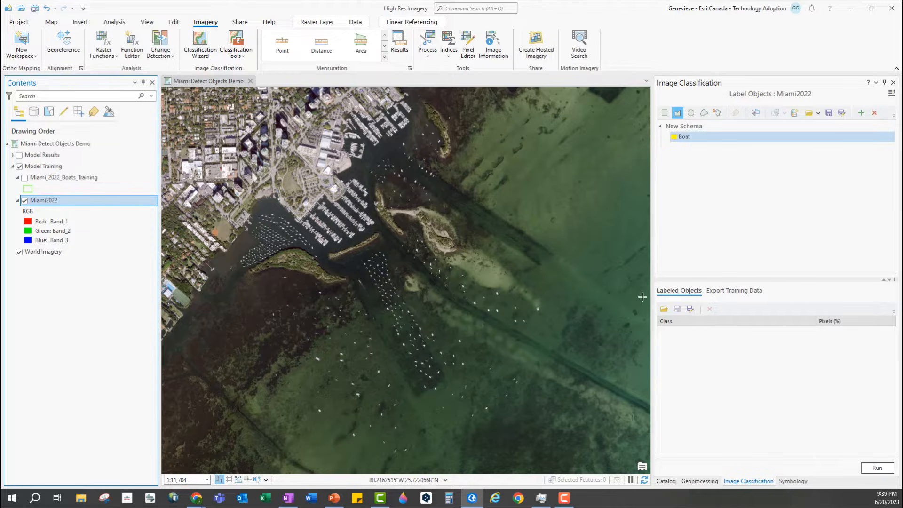
pyautogui.click(663, 309)
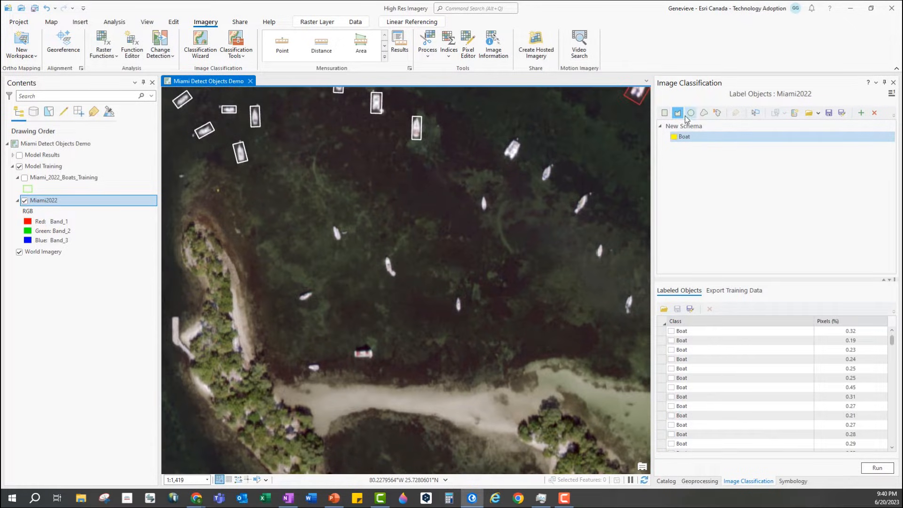
pyautogui.click(665, 113)
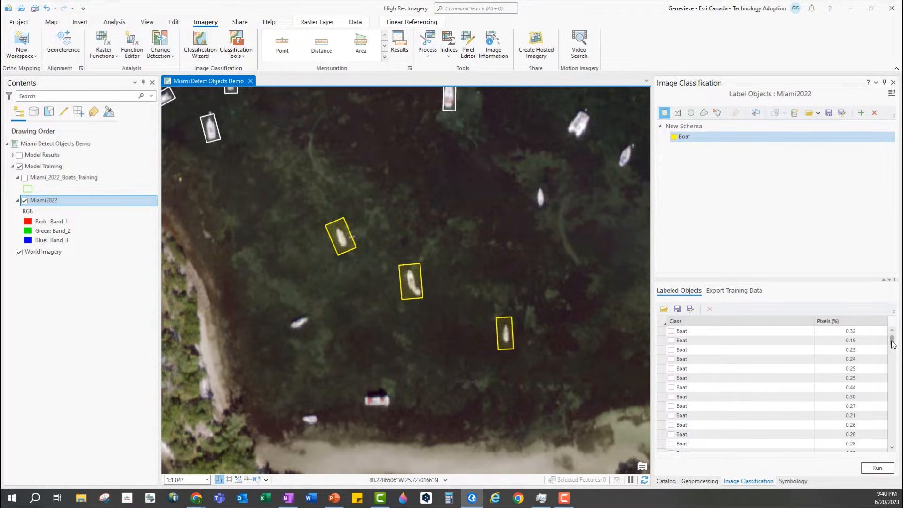
pyautogui.scroll(-3)
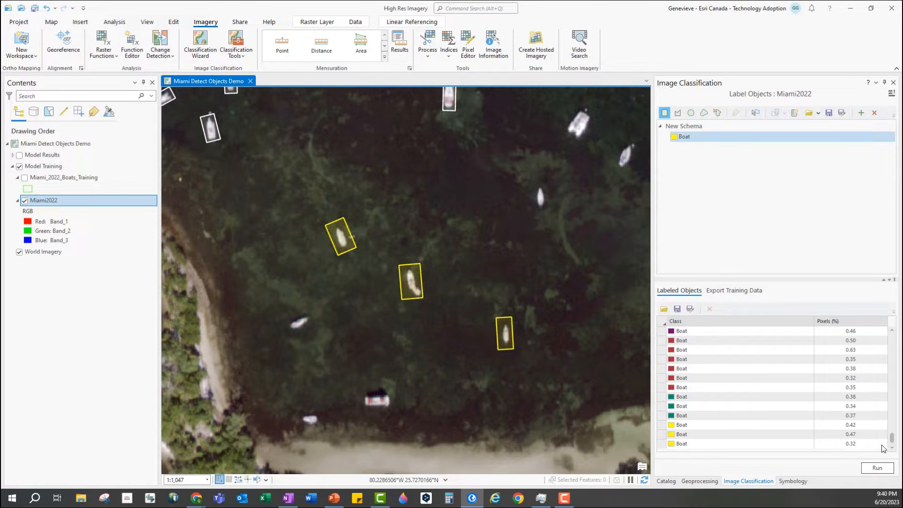
pyautogui.click(749, 424)
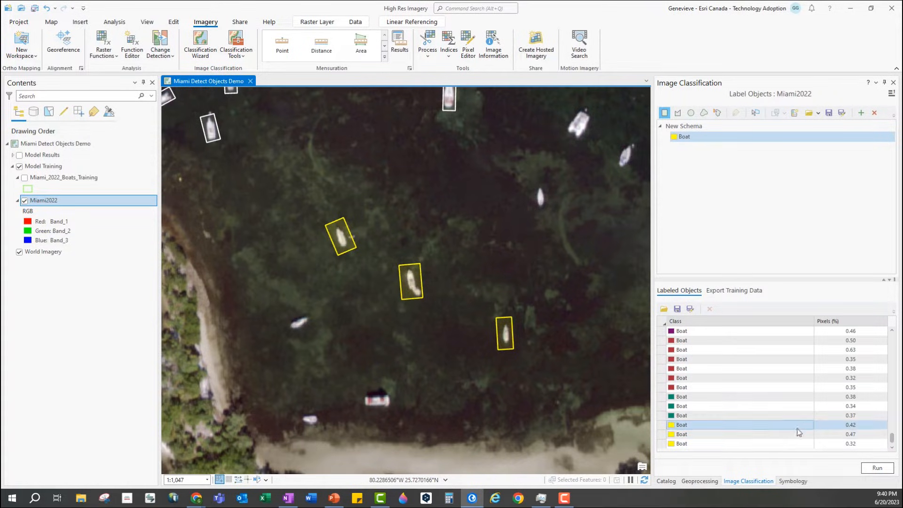
pyautogui.moveTo(796, 444)
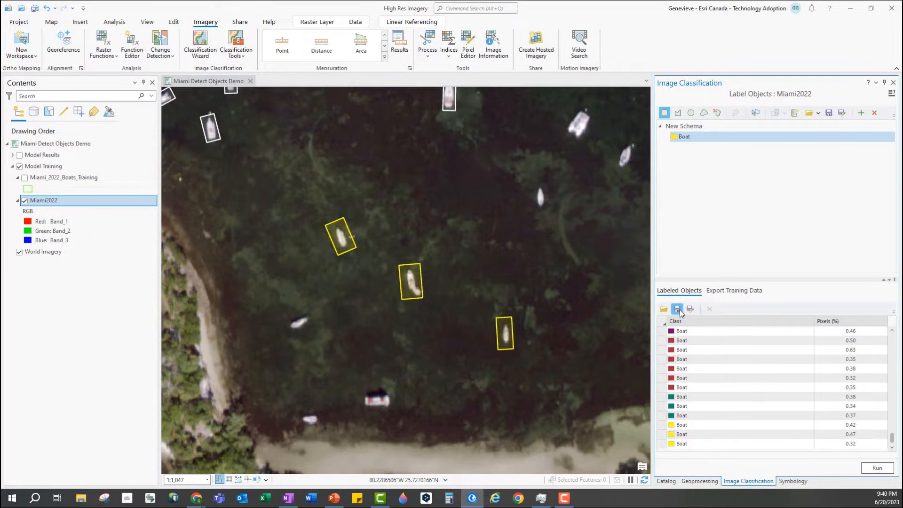
# Step: Save the labels as Miami_2022_Boats_Training_Updated and return to the Boats bookmark
pyautogui.click(678, 308)
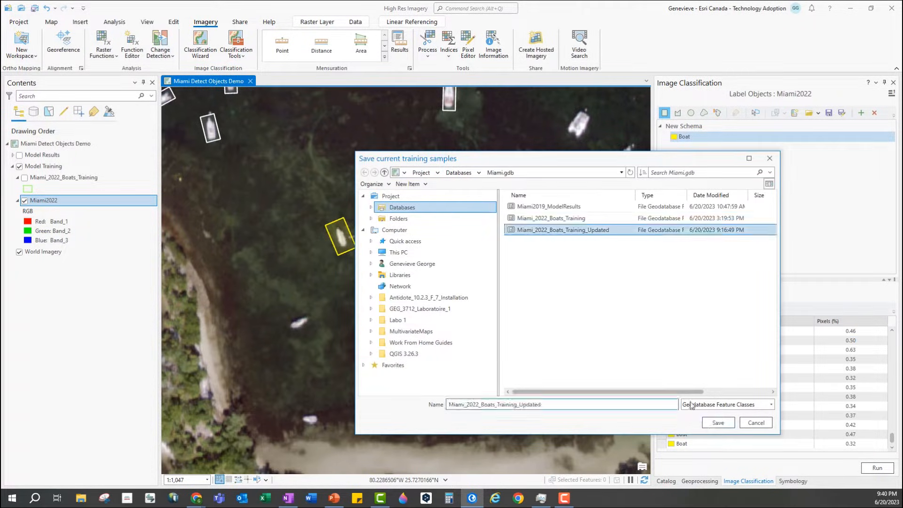
pyautogui.click(717, 423)
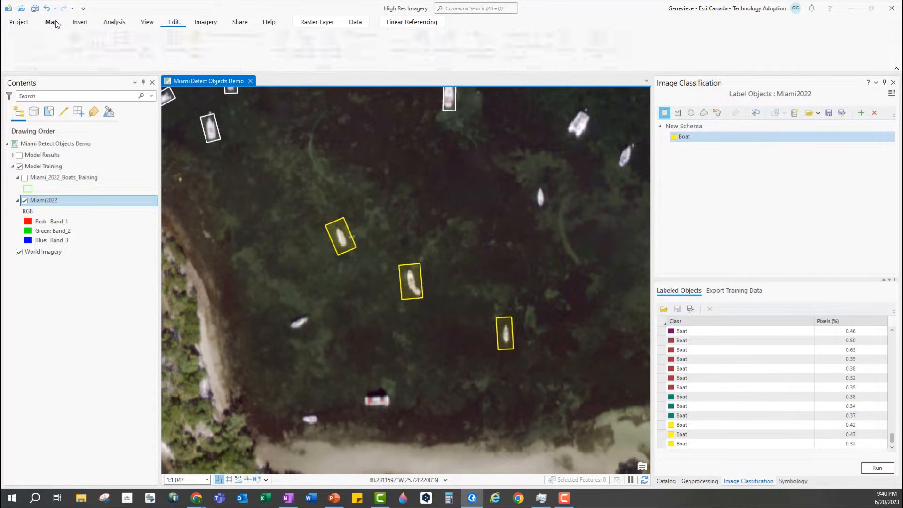
pyautogui.click(125, 43)
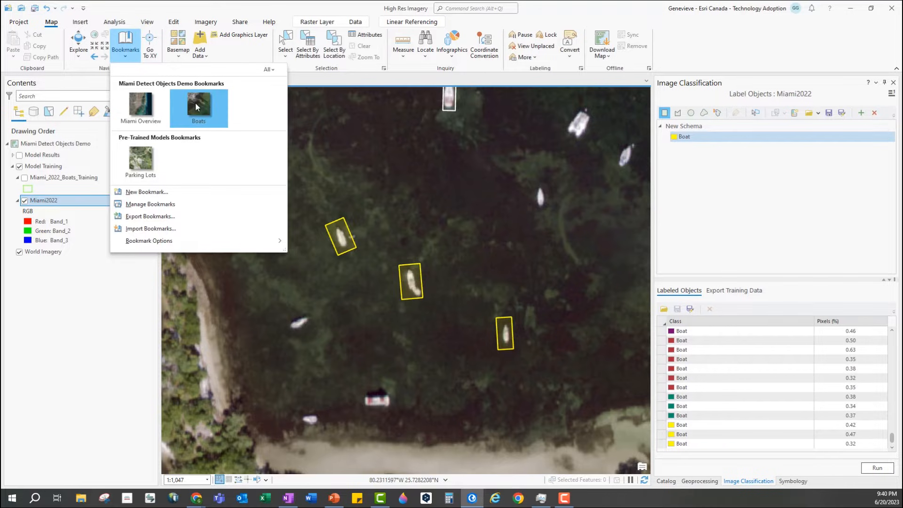
pyautogui.click(140, 105)
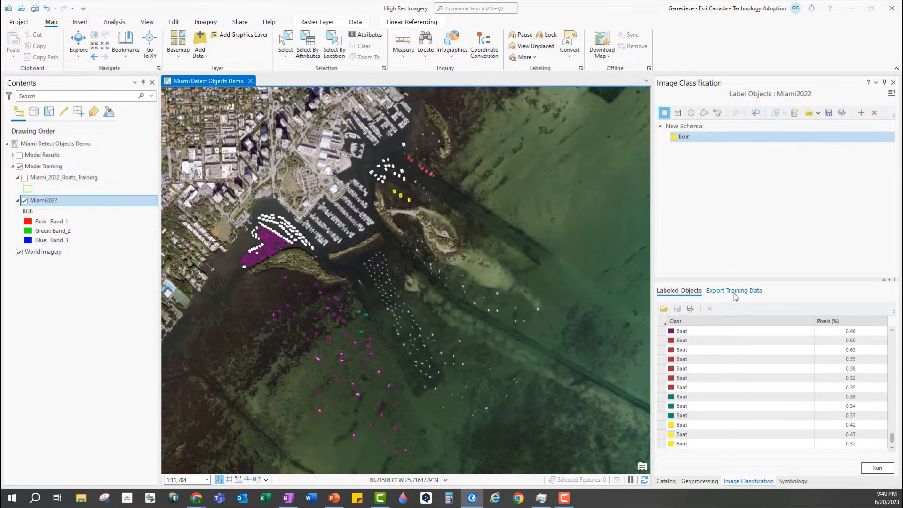
# Step: Export the Miami2022 boat samples as 256-pixel TIFF chips with RCNN Masks metadata
pyautogui.click(735, 290)
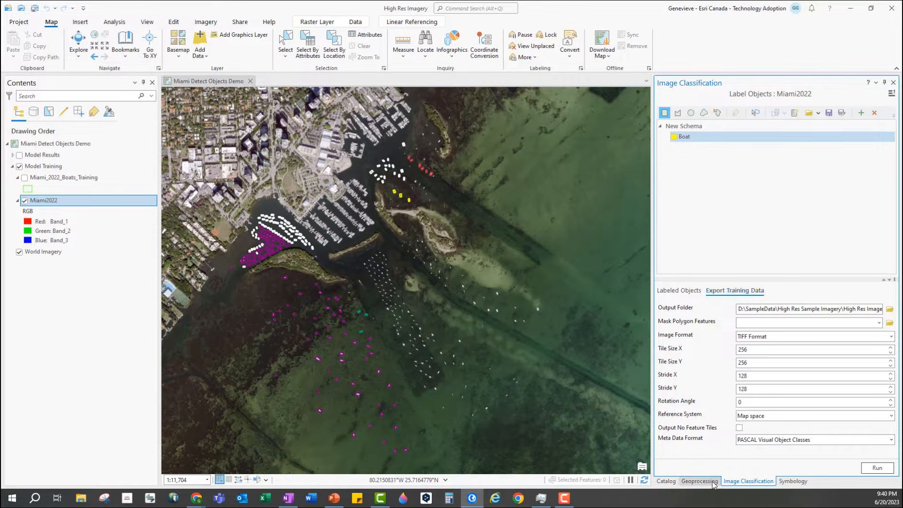
pyautogui.click(699, 481)
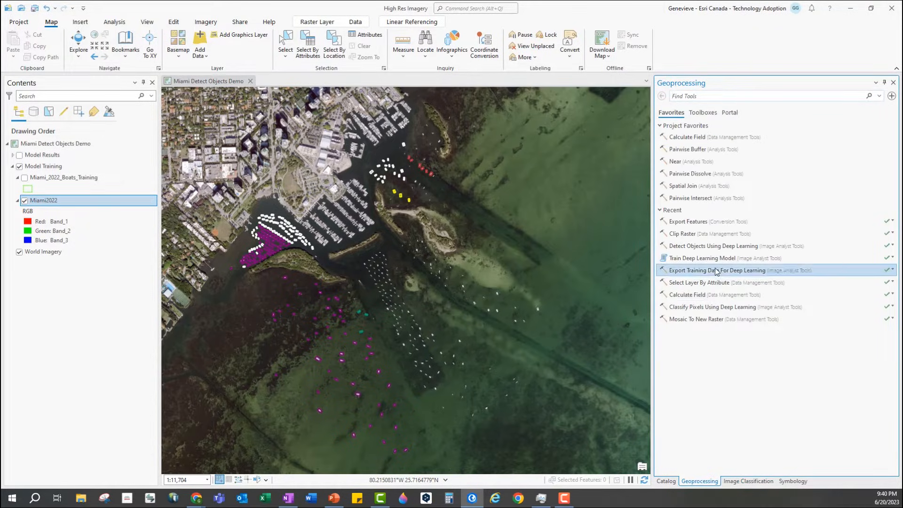
pyautogui.click(712, 270)
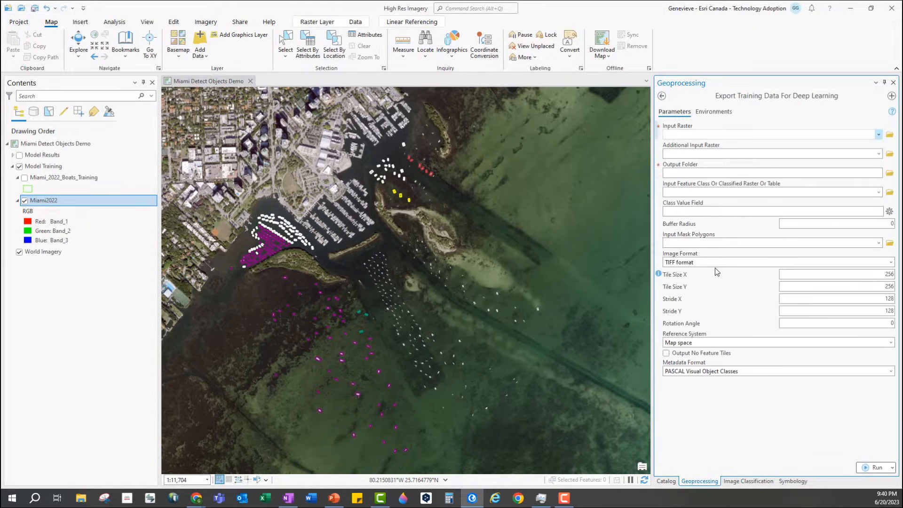
pyautogui.click(662, 96)
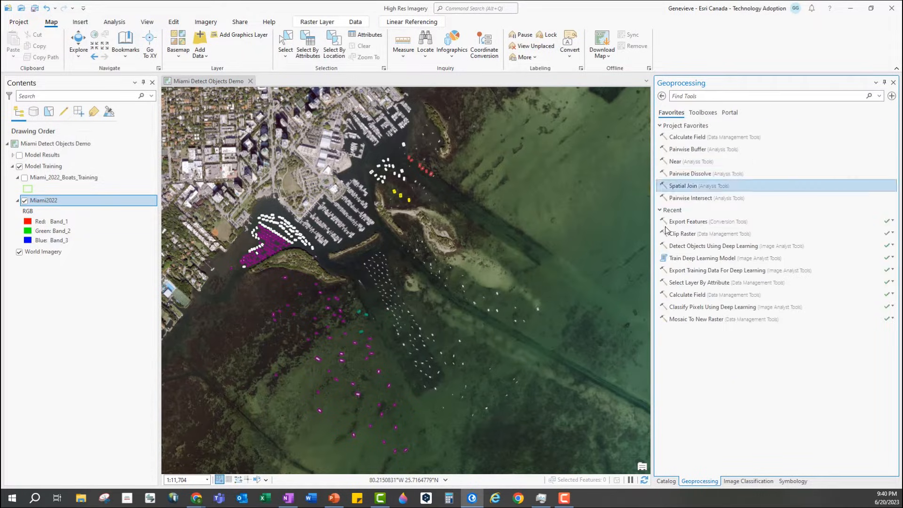
pyautogui.click(748, 481)
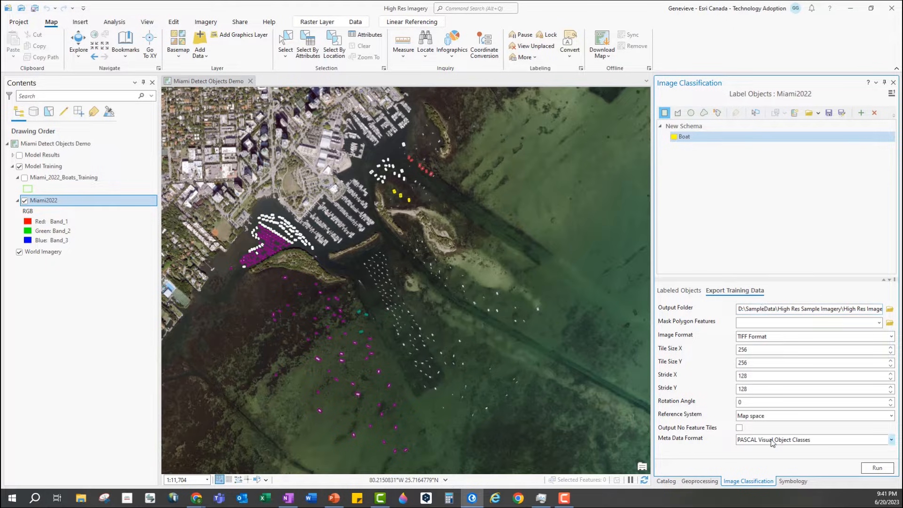
pyautogui.click(891, 439)
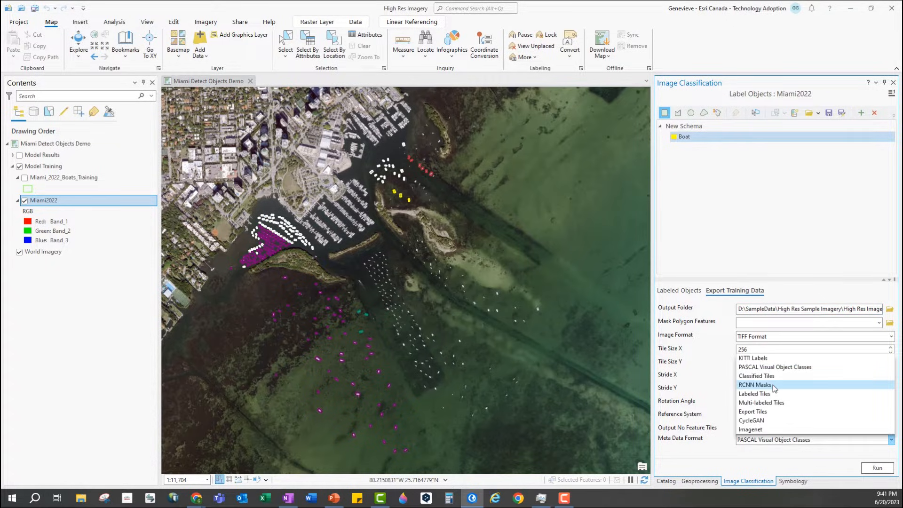
pyautogui.click(755, 384)
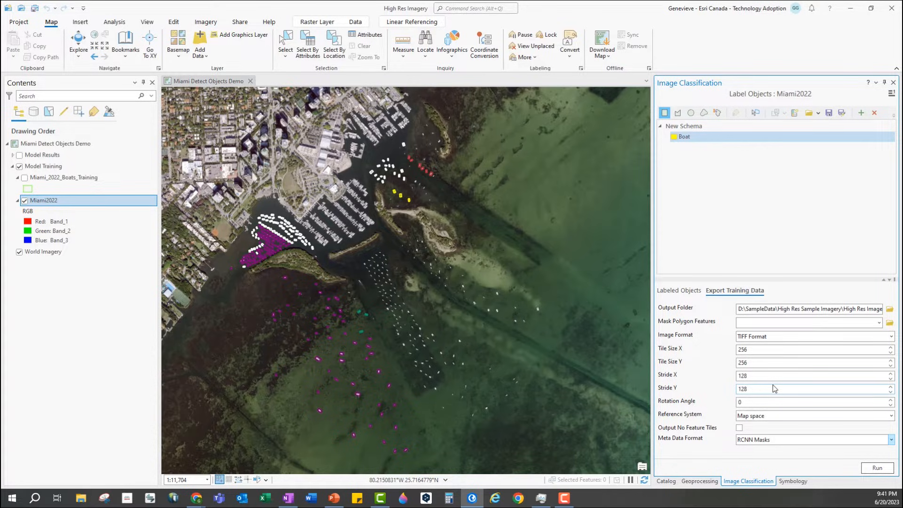
pyautogui.moveTo(776, 428)
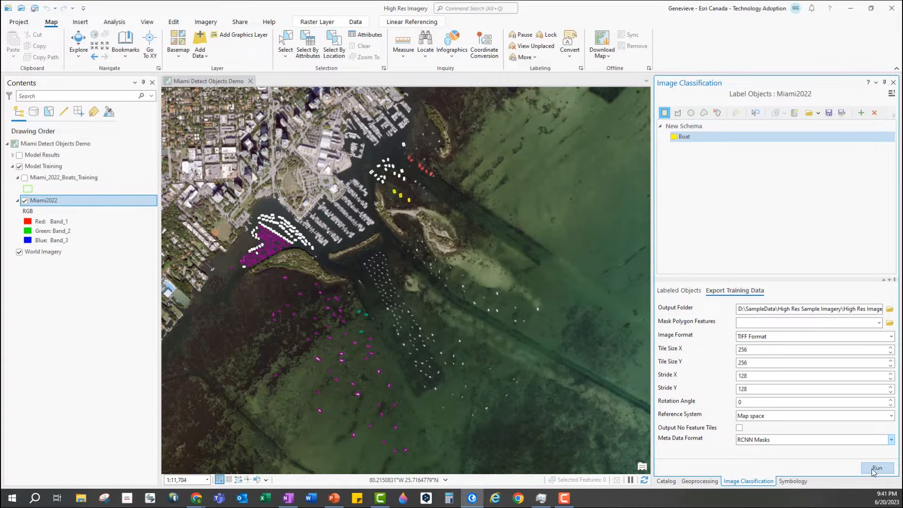
pyautogui.click(876, 468)
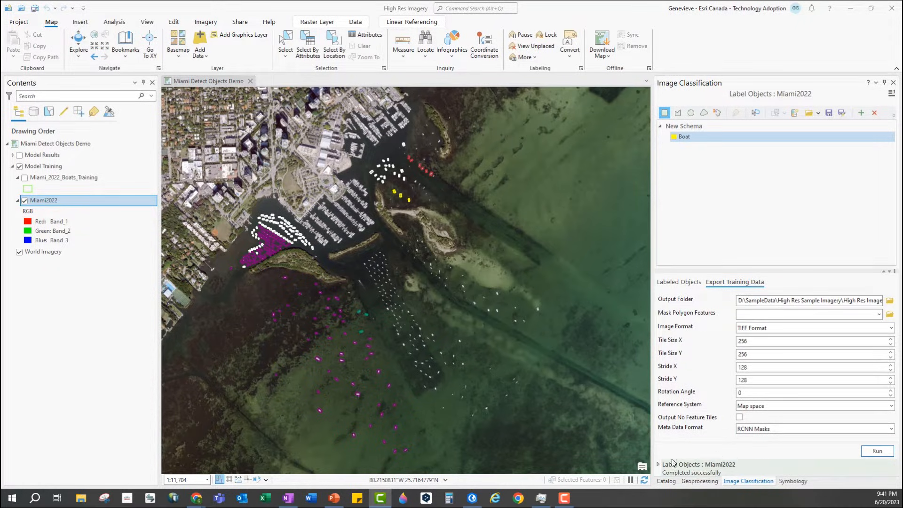
# Step: Browse ImageChips_2022_RCNN_Boats\images to review the 642 TIFF chips, then close Explorer
pyautogui.click(80, 498)
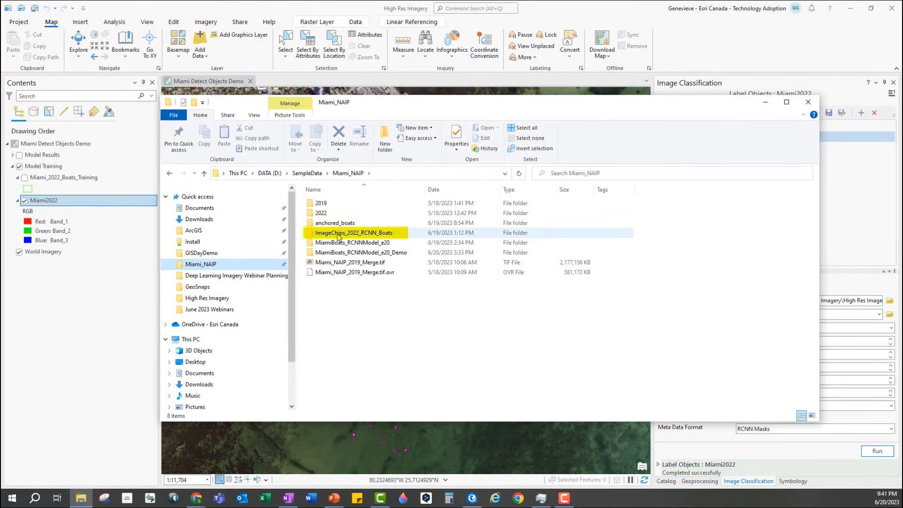
pyautogui.doubleClick(354, 232)
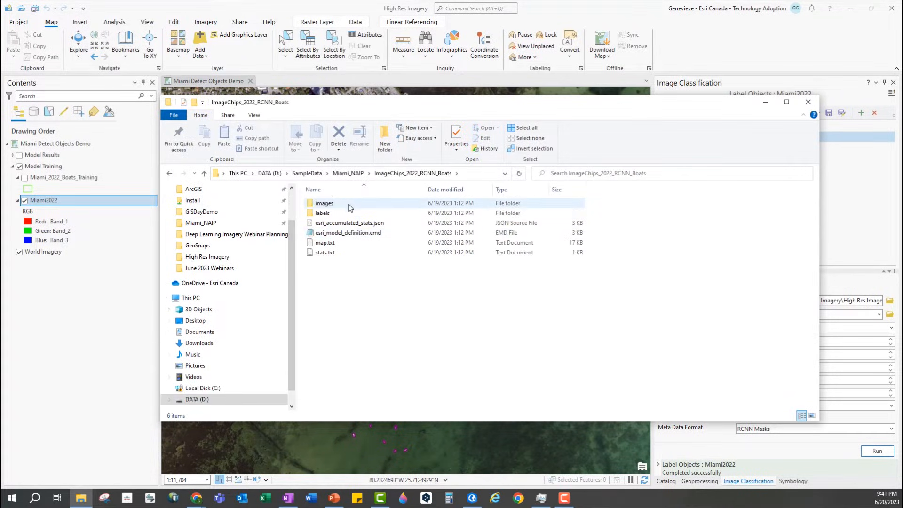
pyautogui.doubleClick(324, 203)
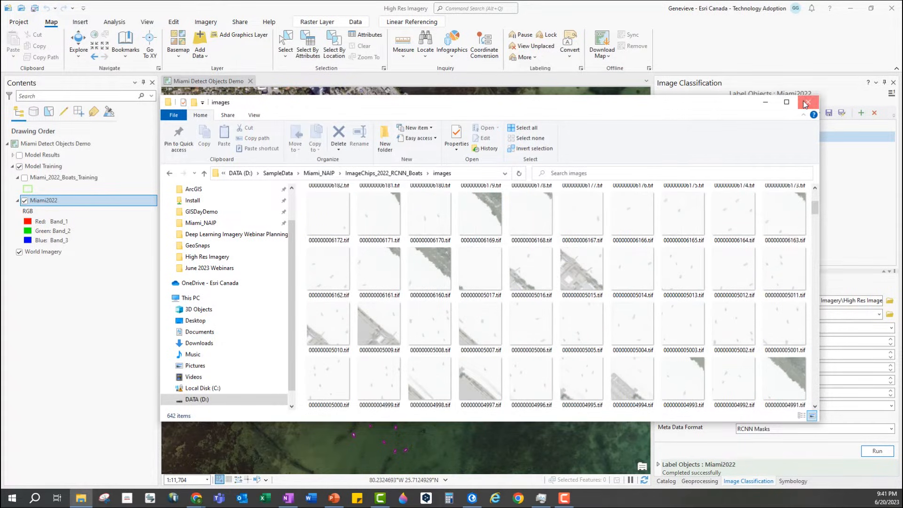
pyautogui.click(807, 103)
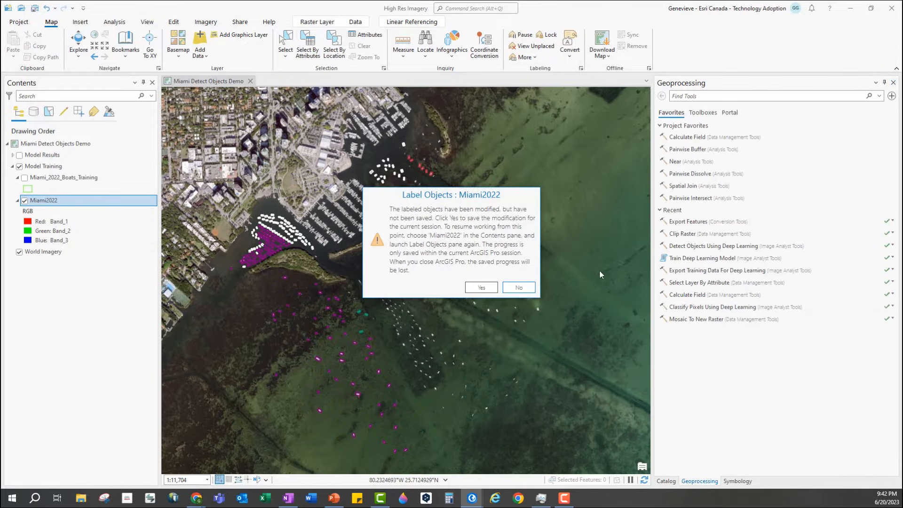
# Step: Keep the boat labels for the session and open Image Analyst's Train Deep Learning Model tool
pyautogui.click(518, 287)
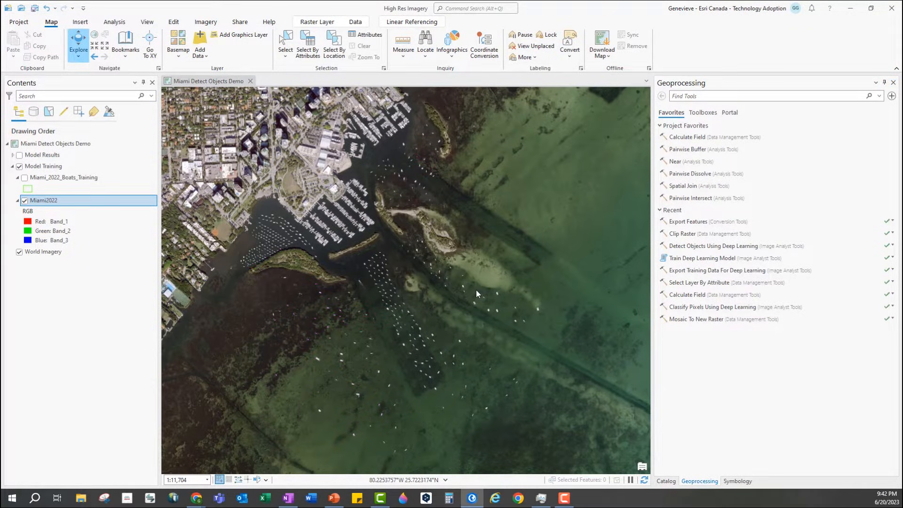
pyautogui.click(702, 113)
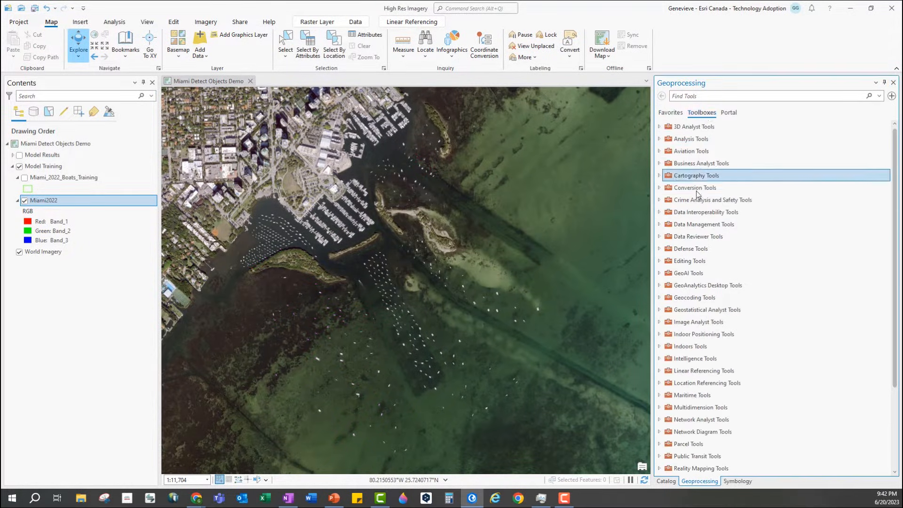
pyautogui.click(660, 322)
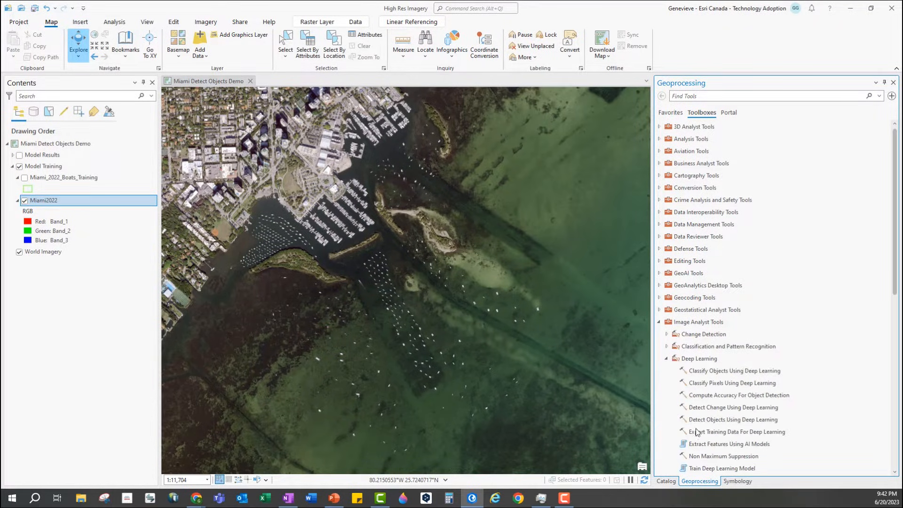
pyautogui.click(724, 469)
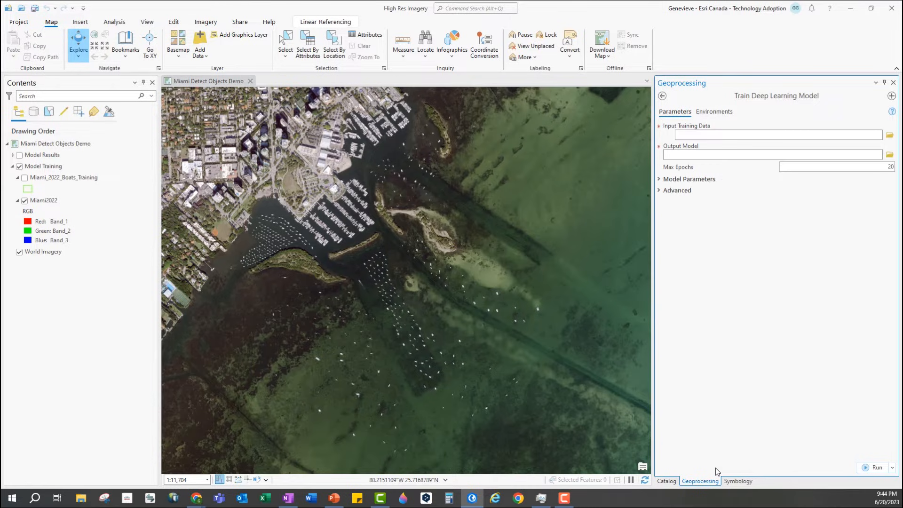
# Step: Use ImageChips_2022_RCNN_Boats as input, output MiamiBoats_RCNNModel_e20_Demo, and expand model parameters
pyautogui.click(891, 135)
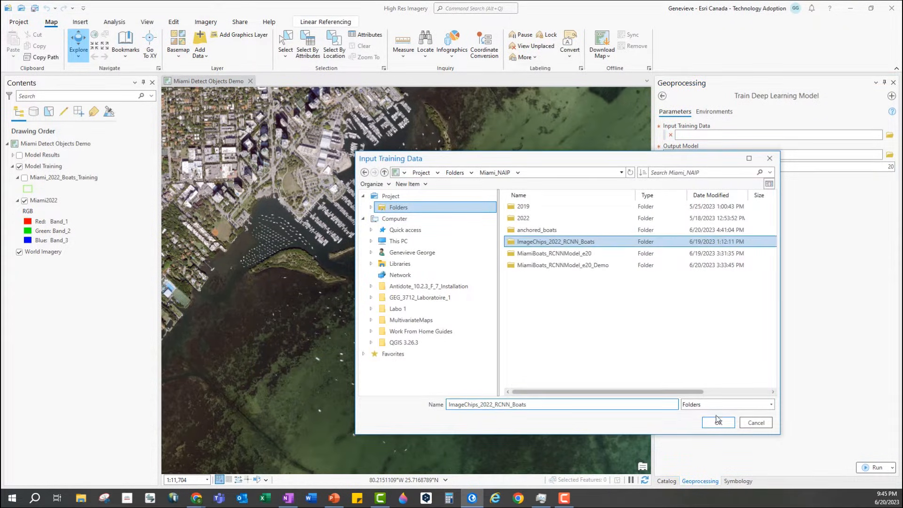
pyautogui.click(718, 422)
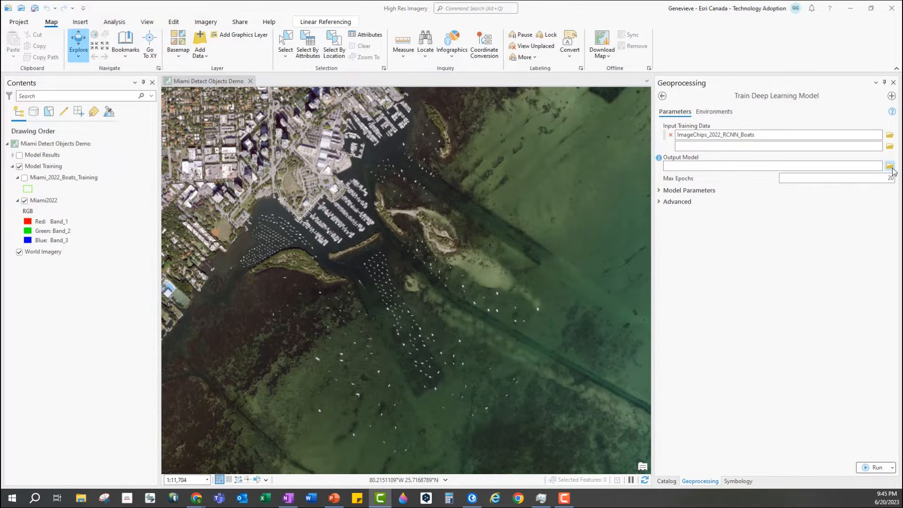
pyautogui.click(890, 166)
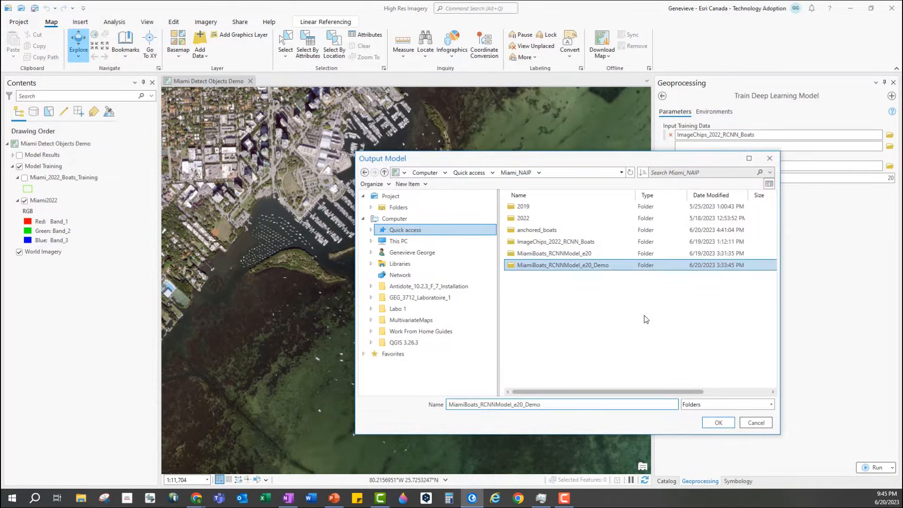
pyautogui.click(718, 423)
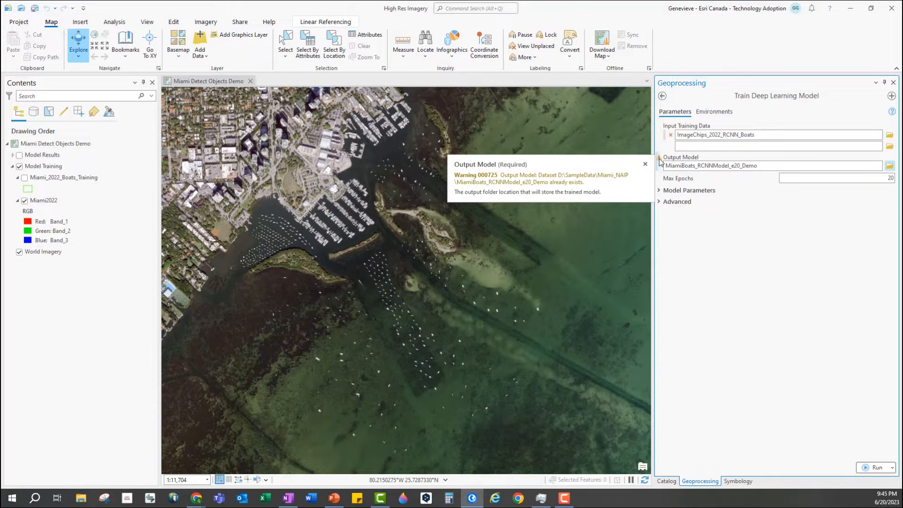
pyautogui.click(690, 190)
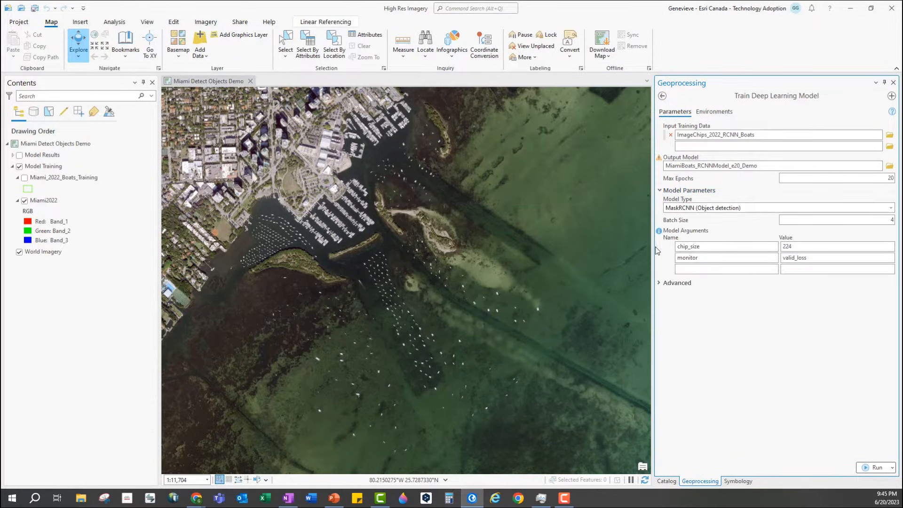
pyautogui.click(675, 283)
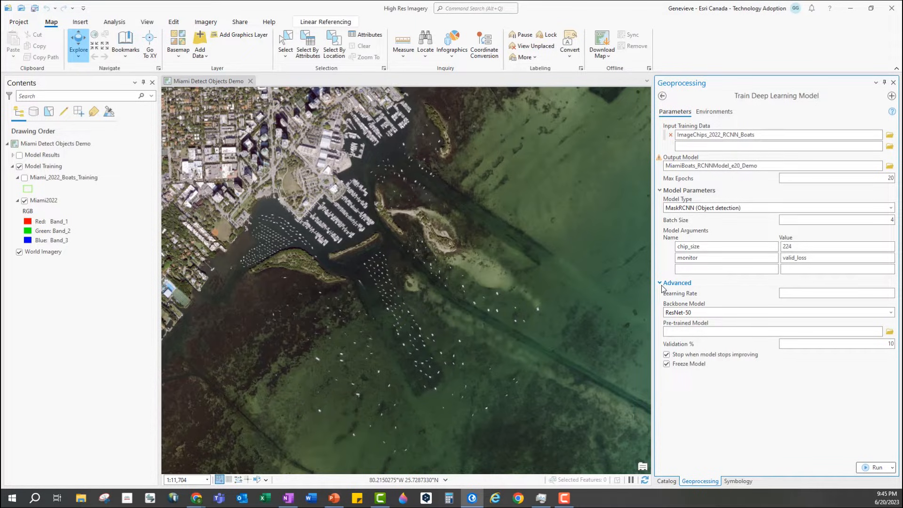
# Step: Expand Advanced to show ResNet-50 backbone, 10% validation, early stopping and frozen model
pyautogui.click(836, 177)
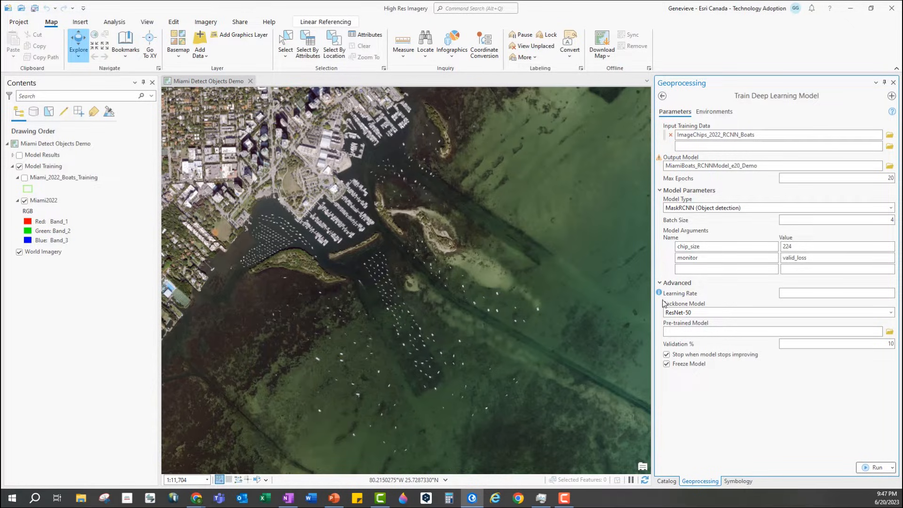
pyautogui.moveTo(664, 379)
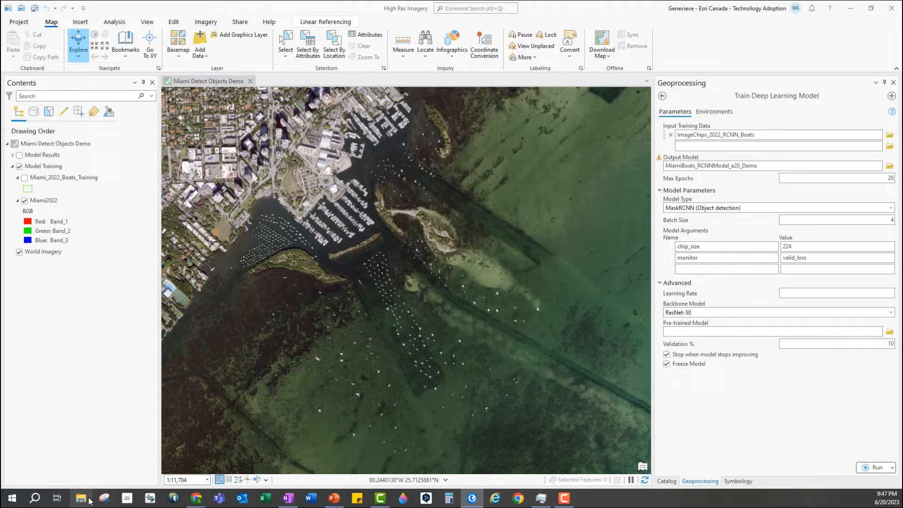
# Step: Open the MiamiBoats_RCNNModel_e20 folder in Miami_NAIP through File Explorer
pyautogui.click(81, 498)
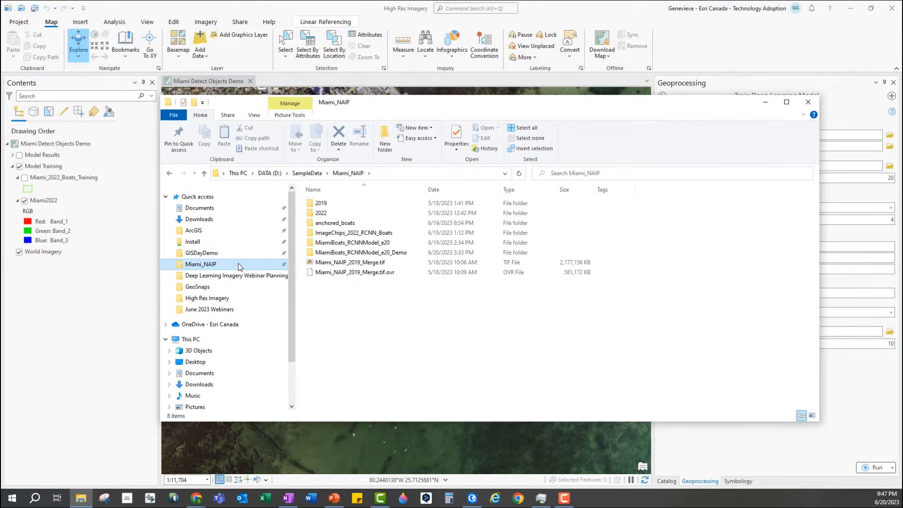
pyautogui.doubleClick(352, 242)
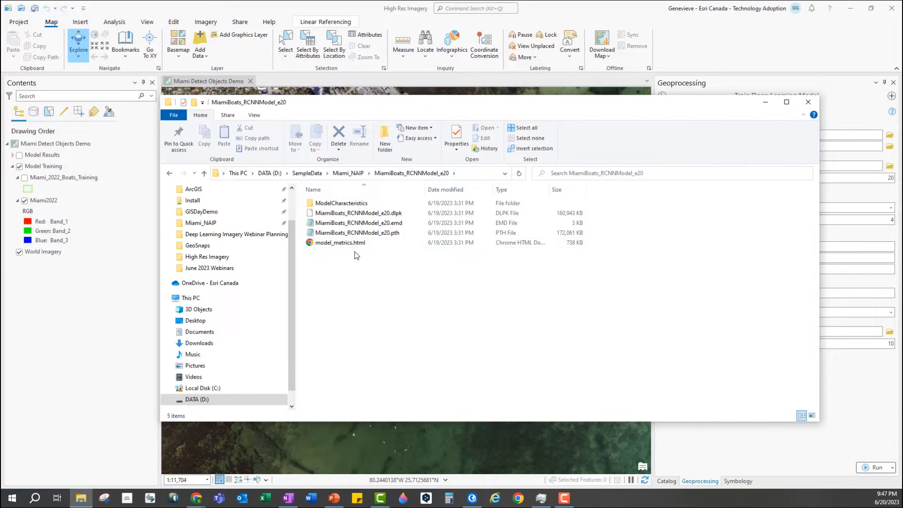
pyautogui.click(357, 213)
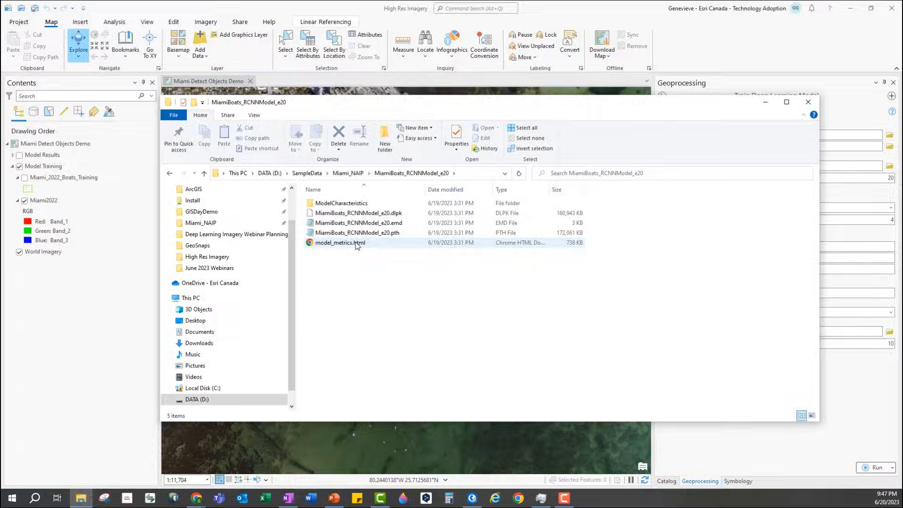
# Step: Review model_metrics.html: loss graph, 0.813 Boat average precision and sample predictions, then return to ArcGIS Pro
pyautogui.doubleClick(340, 243)
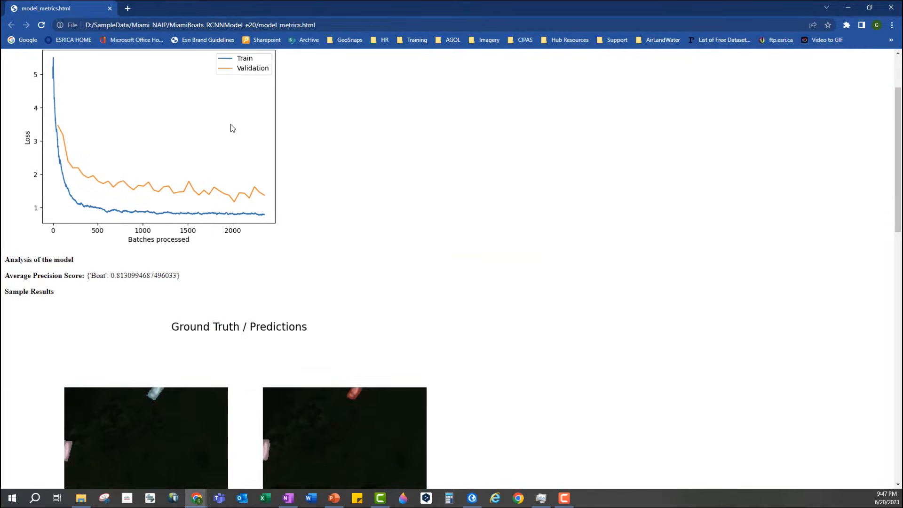
pyautogui.scroll(-3)
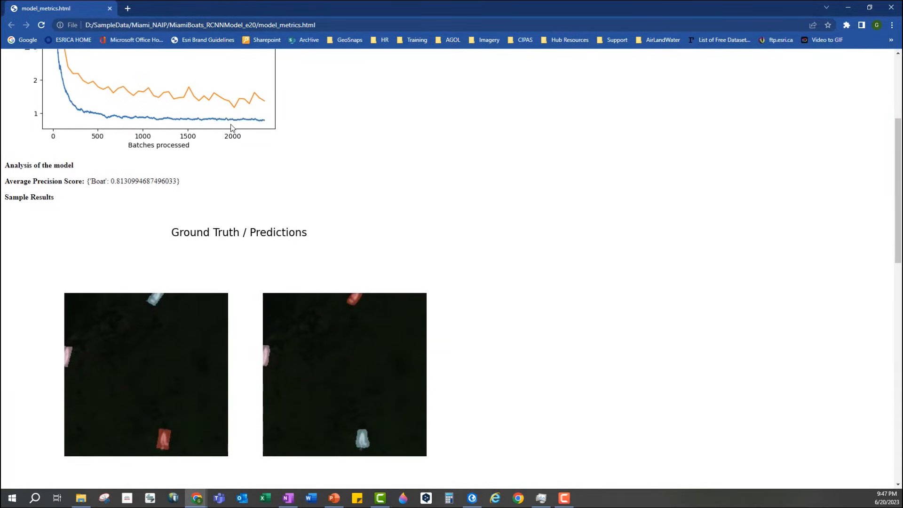
pyautogui.scroll(-3)
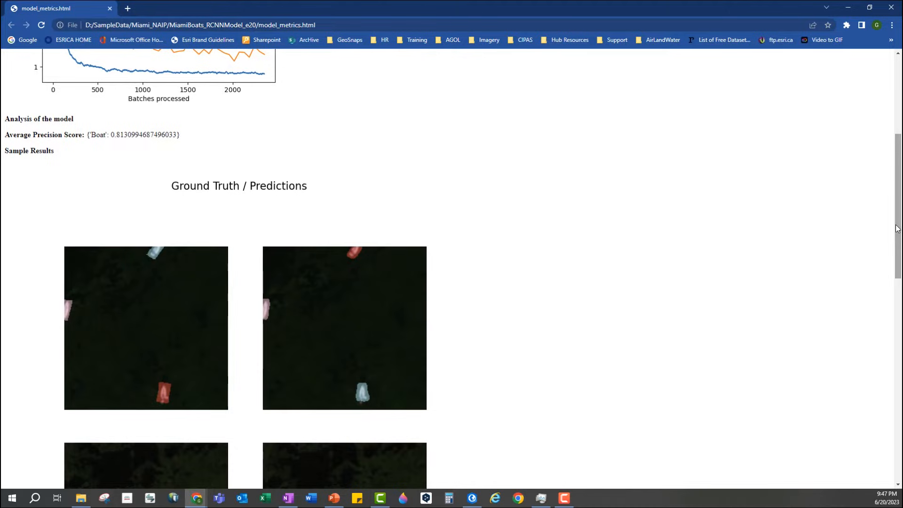
pyautogui.scroll(-3)
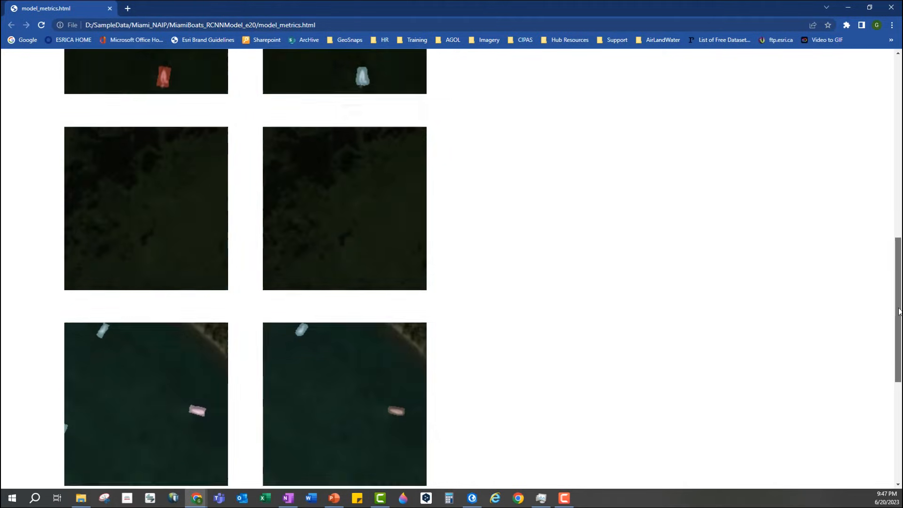
pyautogui.scroll(3)
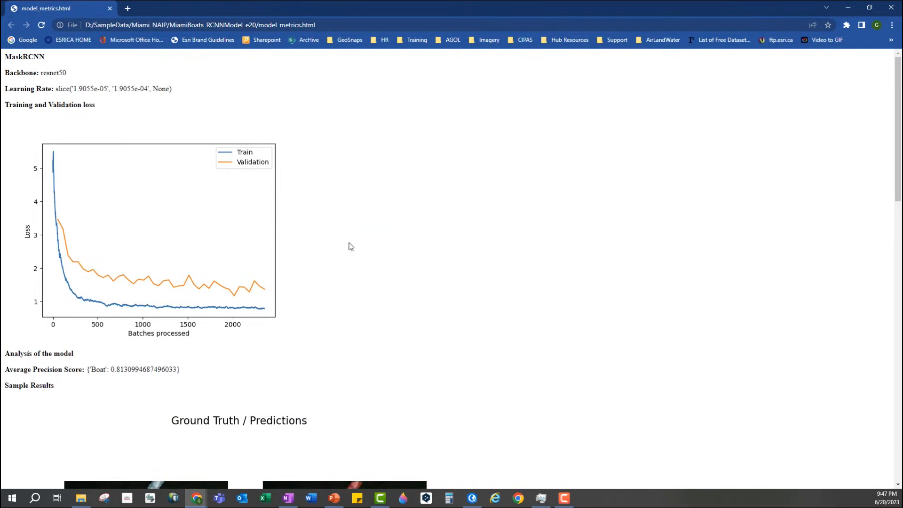
pyautogui.moveTo(196, 290)
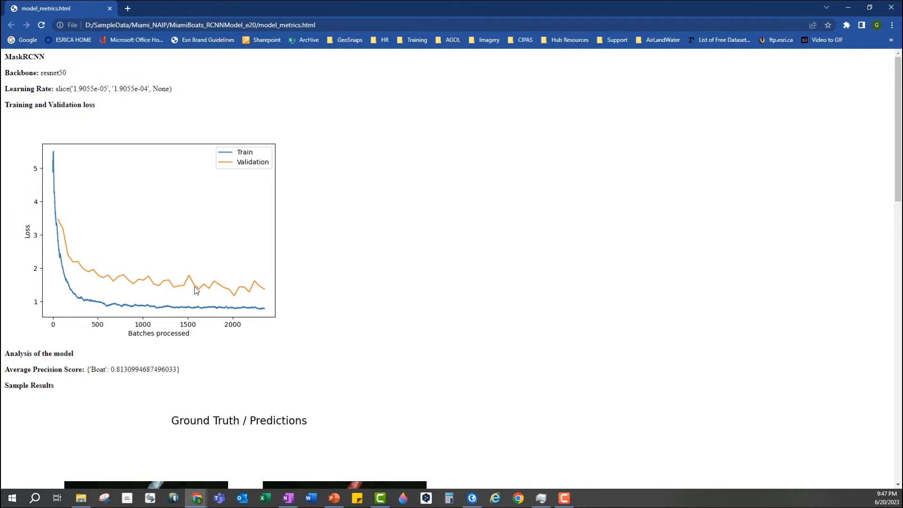
pyautogui.moveTo(25, 307)
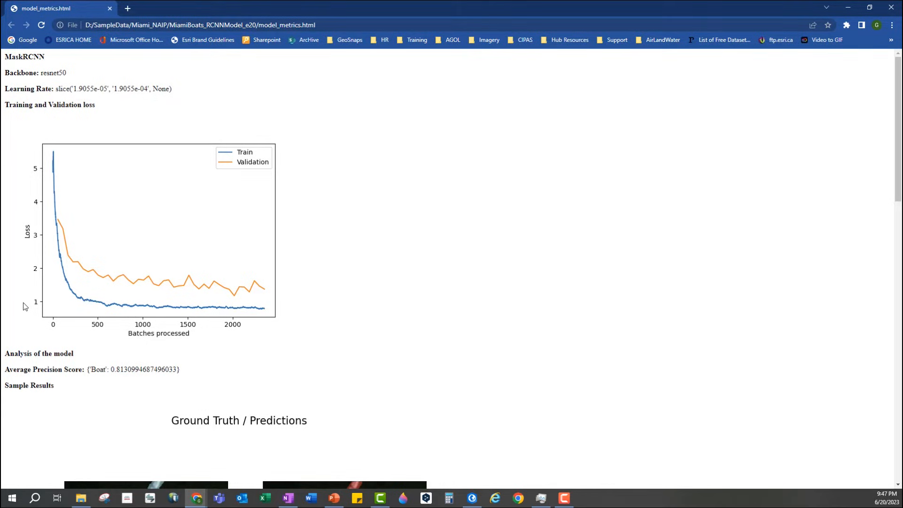
pyautogui.moveTo(176, 314)
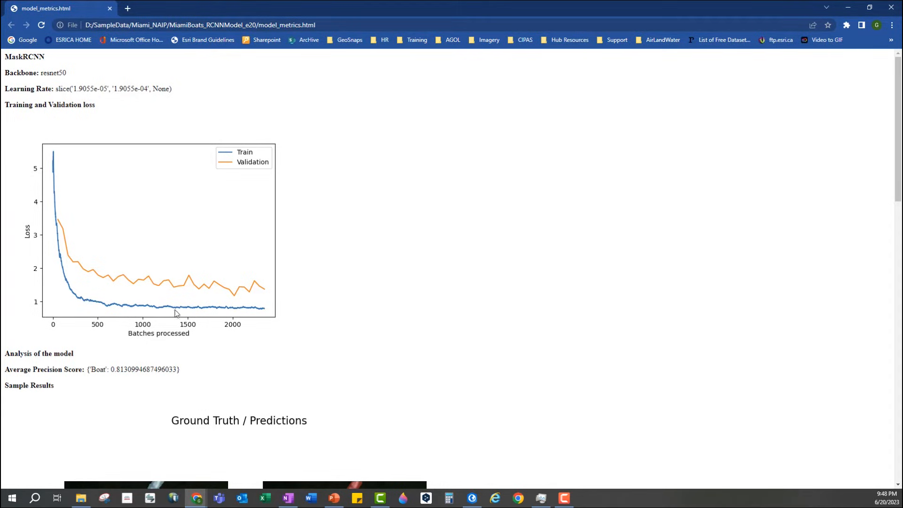
pyautogui.moveTo(206, 312)
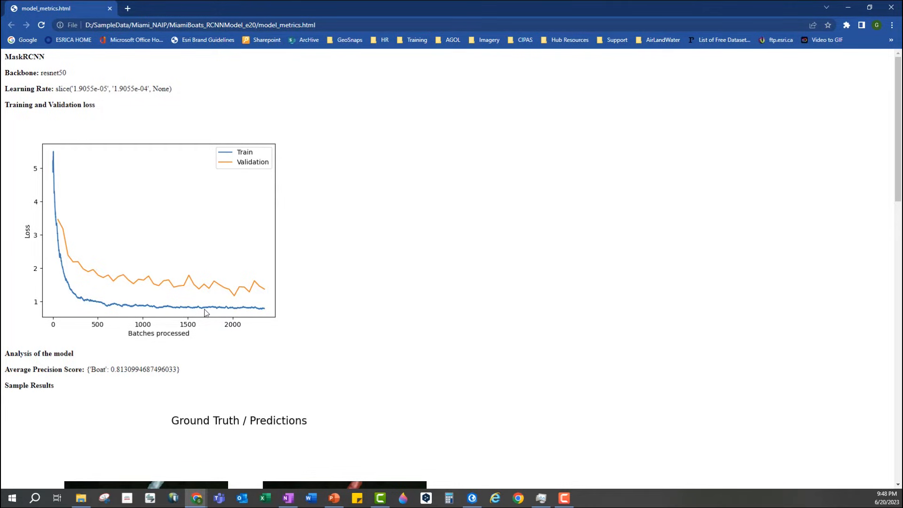
pyautogui.moveTo(208, 305)
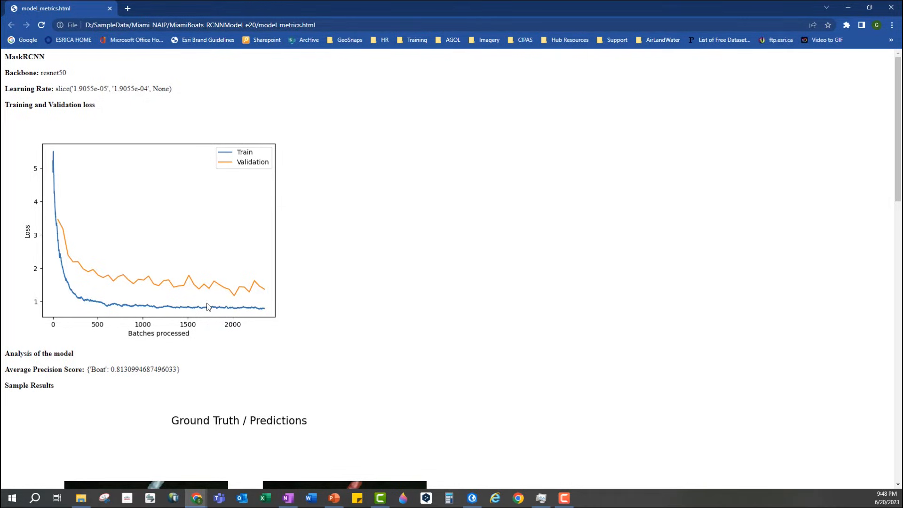
pyautogui.moveTo(208, 311)
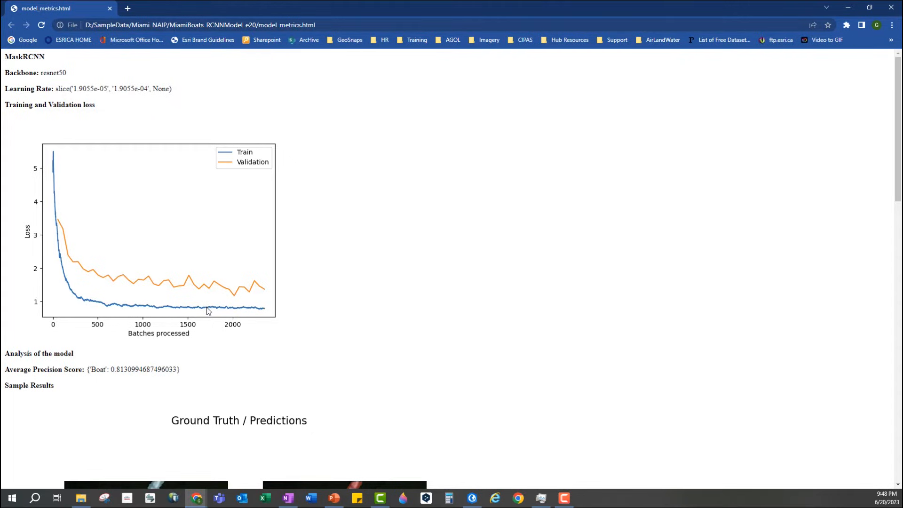
pyautogui.moveTo(160, 370)
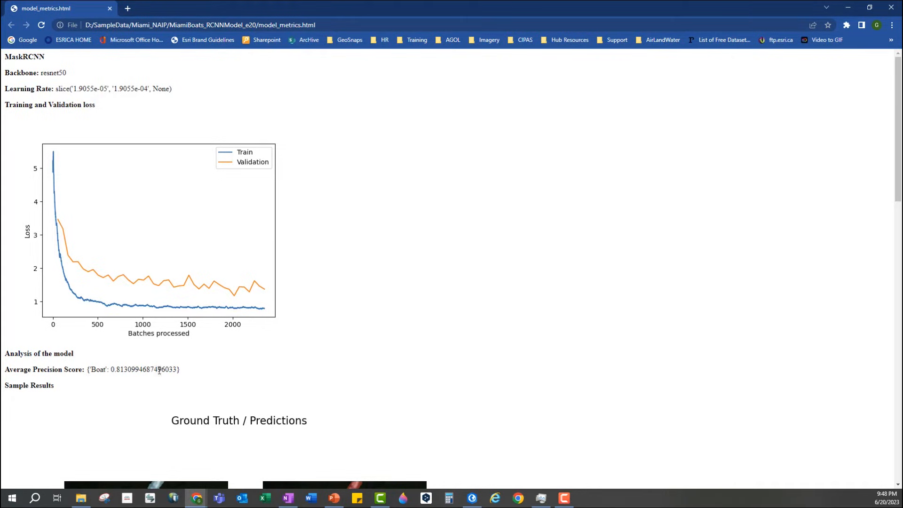
pyautogui.moveTo(92, 371)
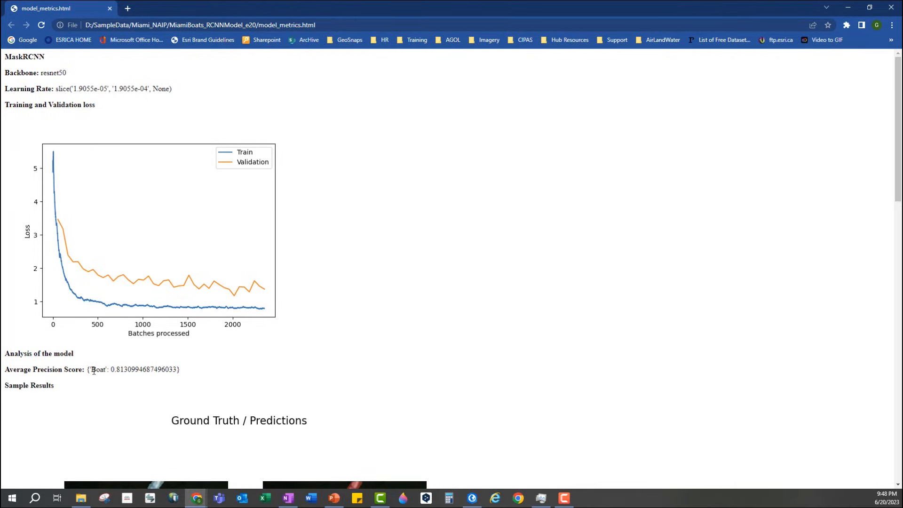
pyautogui.scroll(-3)
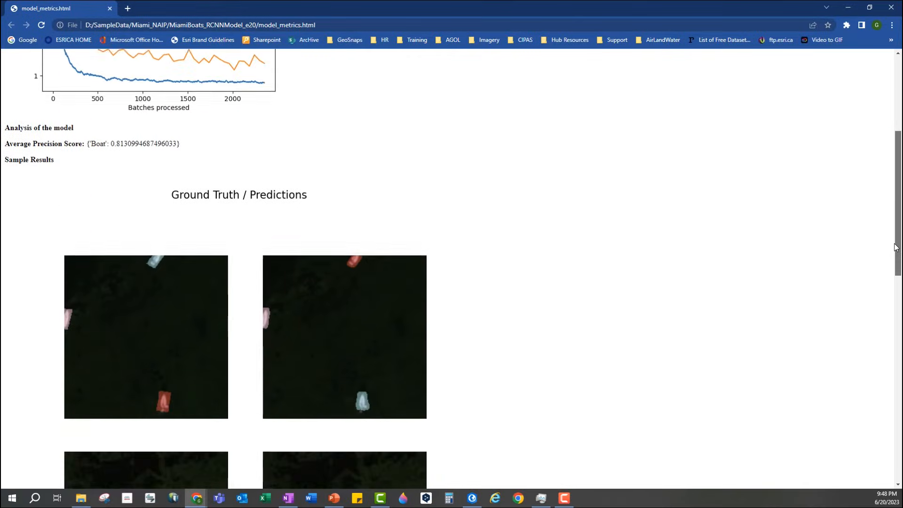
pyautogui.scroll(-3)
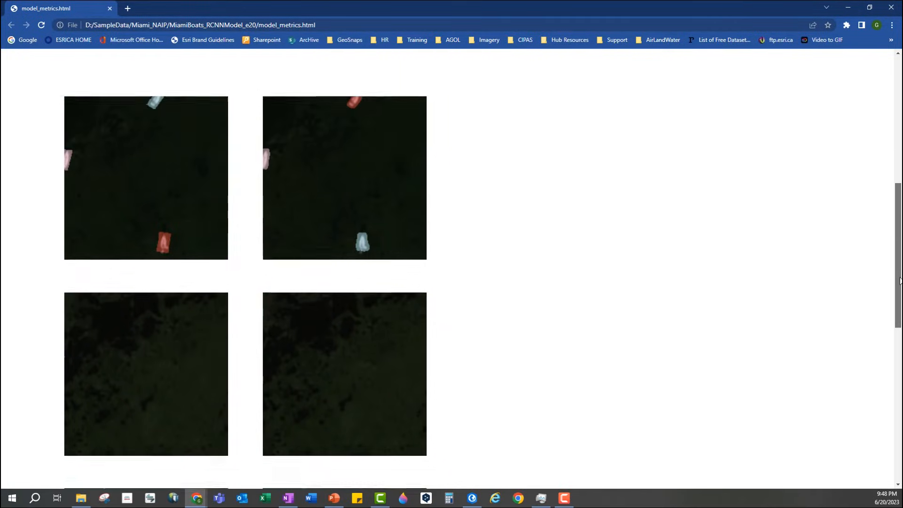
pyautogui.scroll(3)
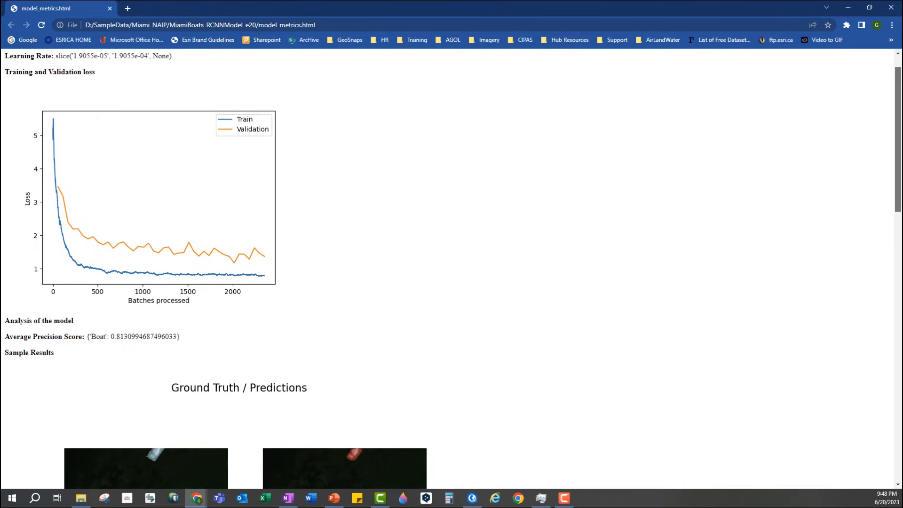
pyautogui.scroll(3)
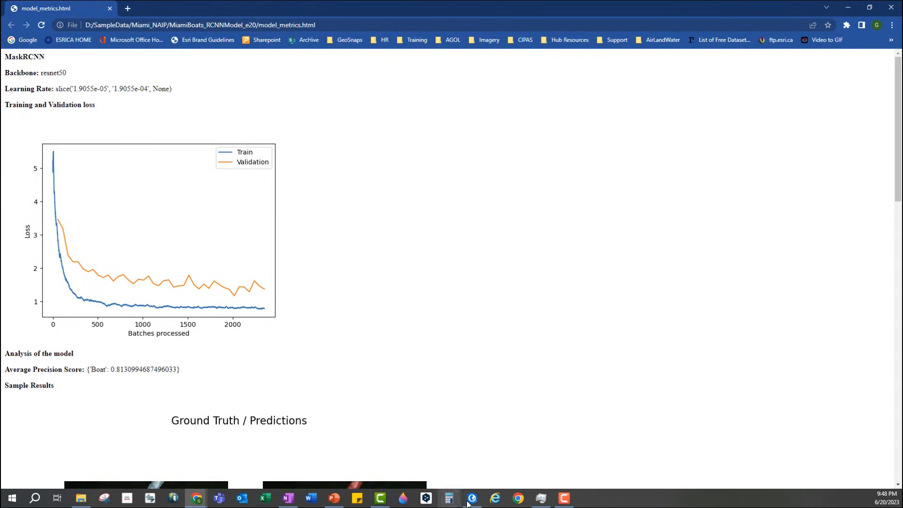
pyautogui.click(471, 497)
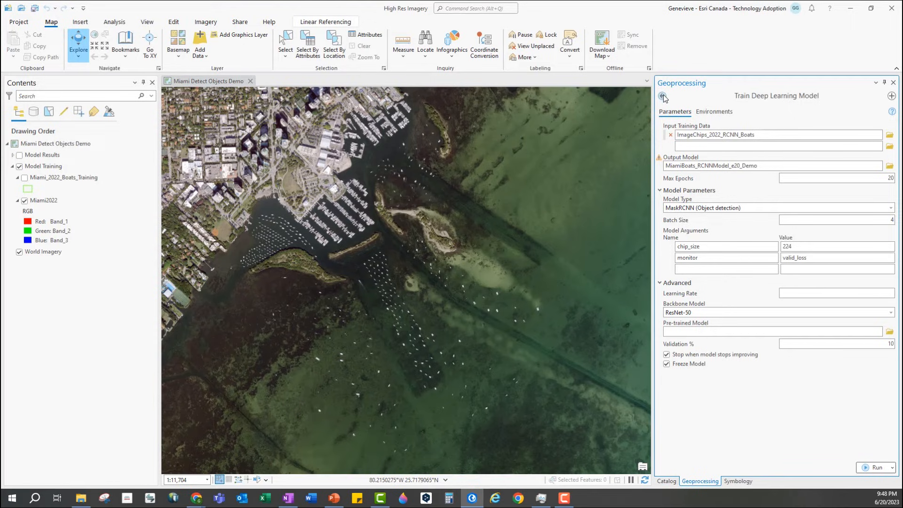
# Step: Open Detect Objects Using Deep Learning with Miami2019 as the input raster
pyautogui.click(663, 96)
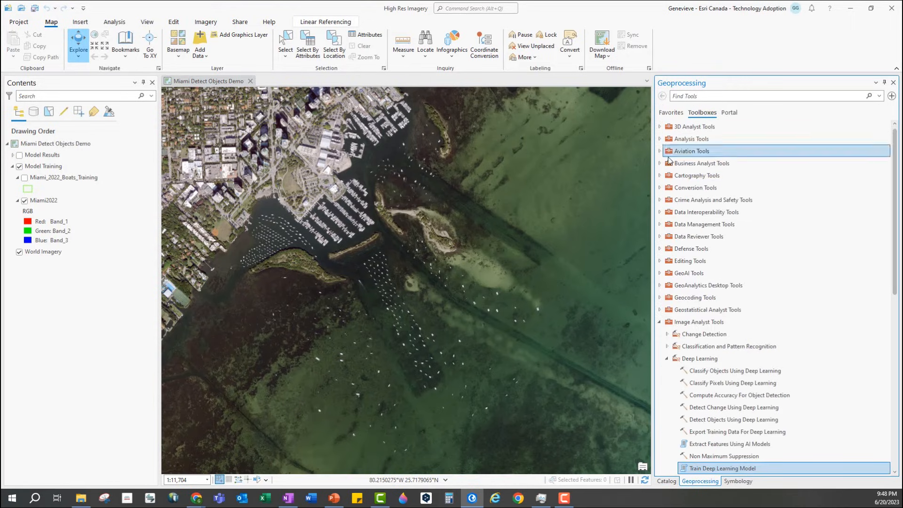
pyautogui.scroll(-3)
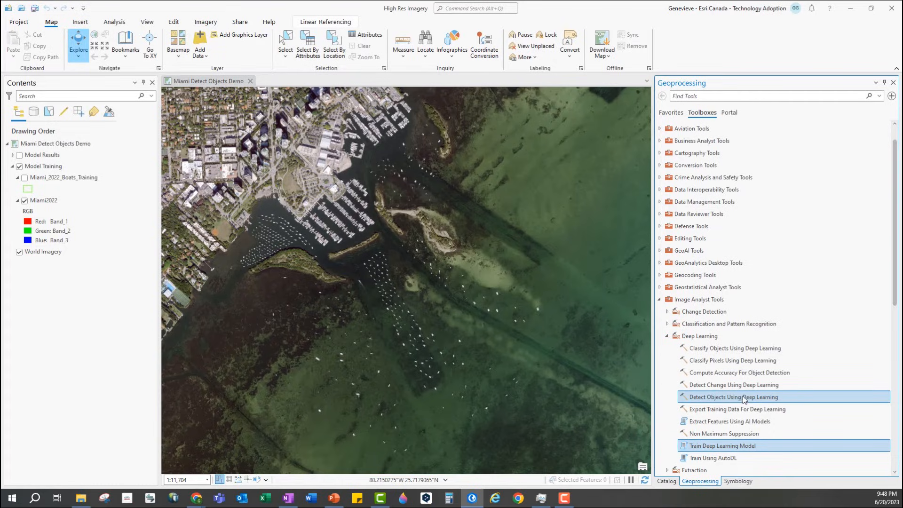
pyautogui.doubleClick(733, 398)
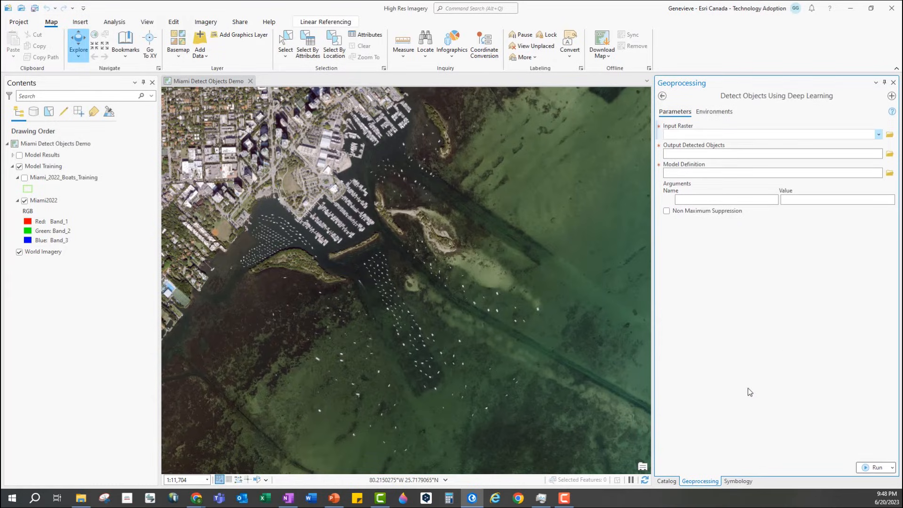
pyautogui.click(879, 134)
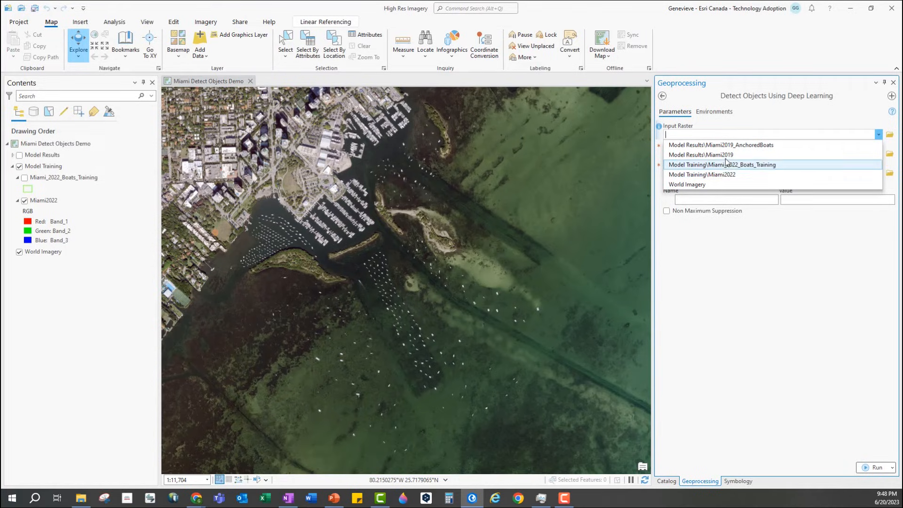
pyautogui.click(701, 154)
pyautogui.write('Miami2019_DetectBoats')
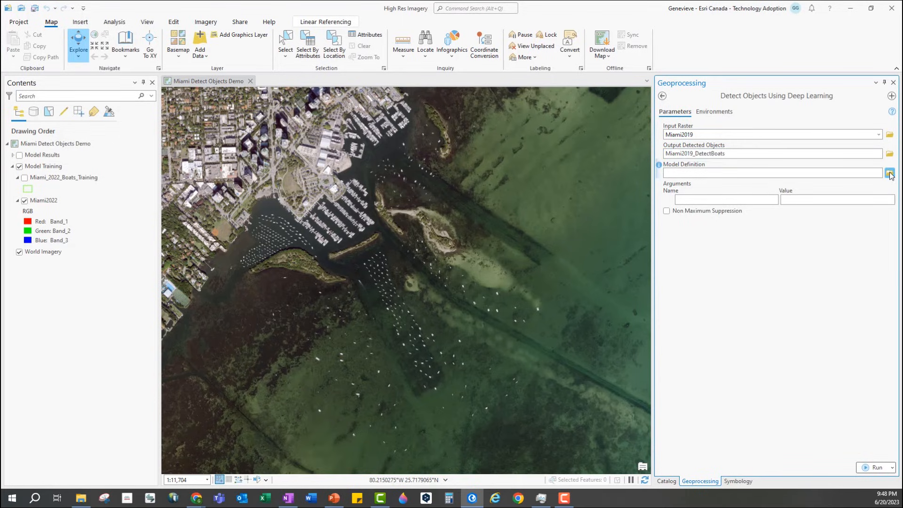
# Step: Set the model definition to the MiamiBoats_RCNNModel_e20 .dlpk package
pyautogui.click(890, 172)
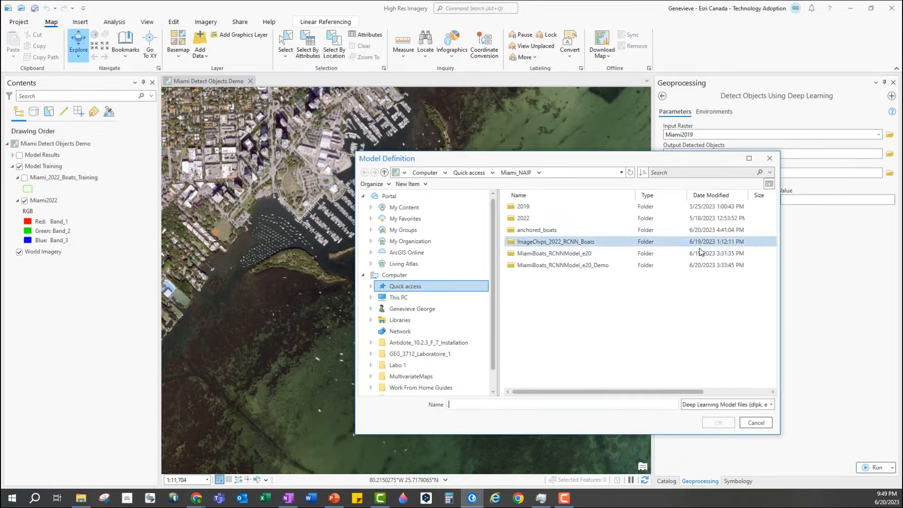
pyautogui.doubleClick(554, 253)
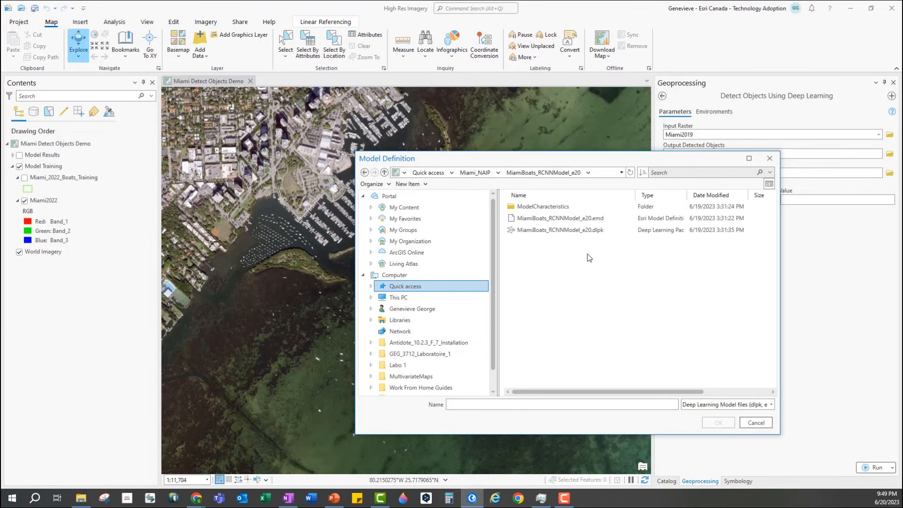
pyautogui.click(718, 423)
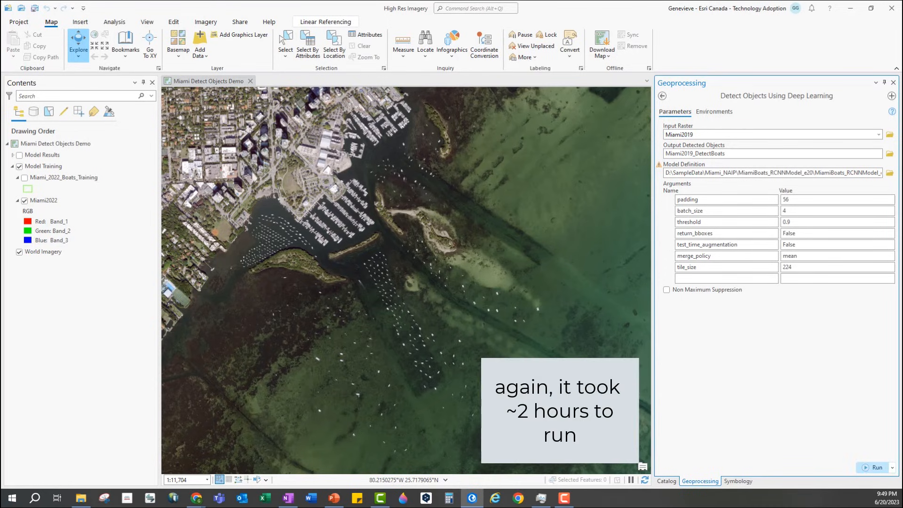
pyautogui.click(42, 155)
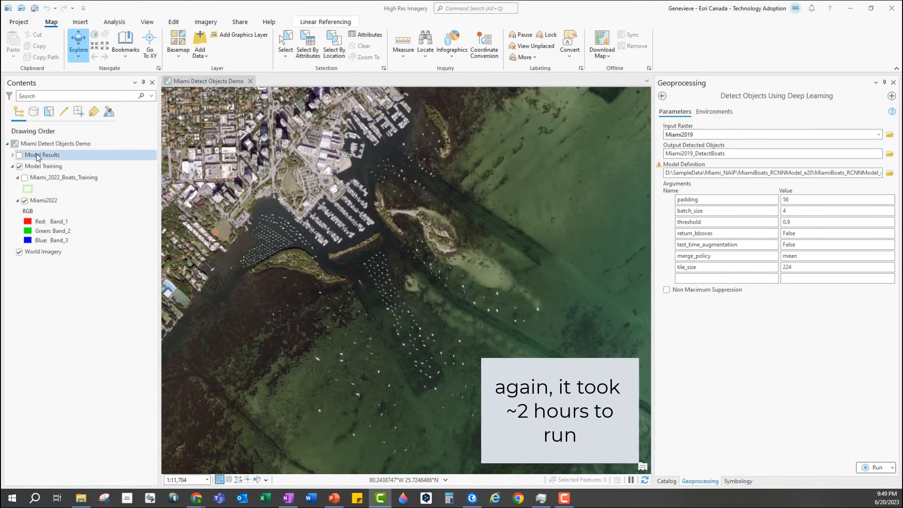
# Step: Expand and switch on the Model Results group, then zoom to inspect Miami2019_AnchoredBoats outlines
pyautogui.click(6, 155)
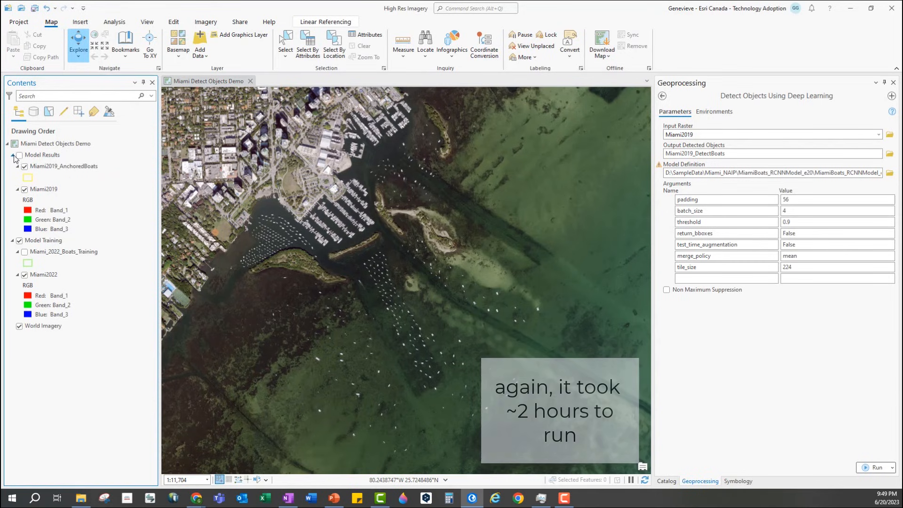
pyautogui.click(15, 154)
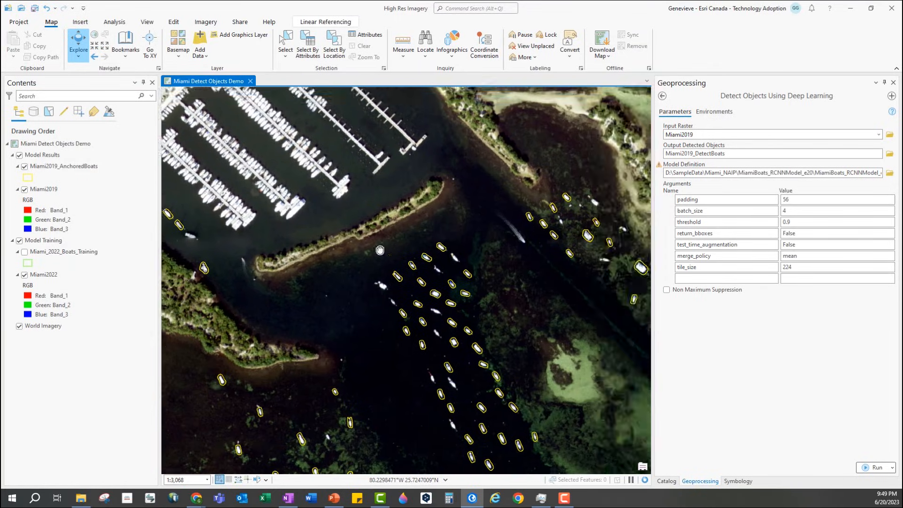
pyautogui.scroll(-3)
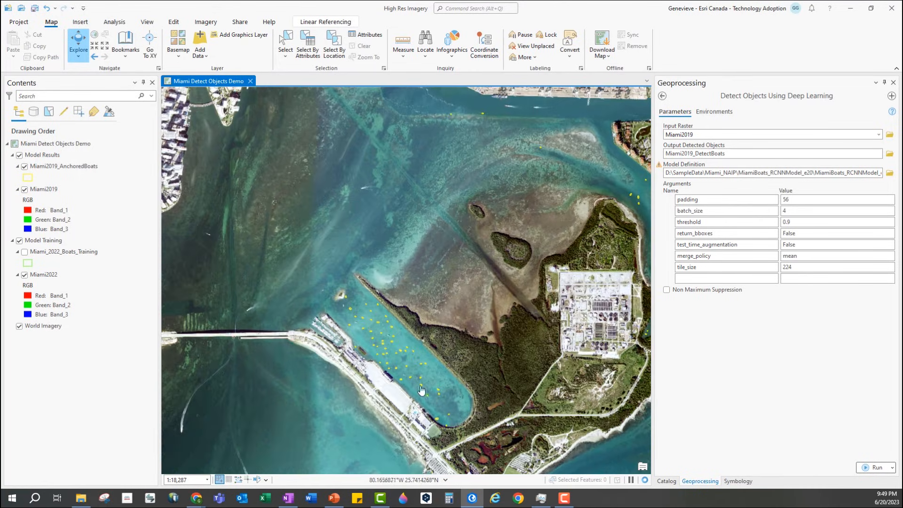
pyautogui.scroll(3)
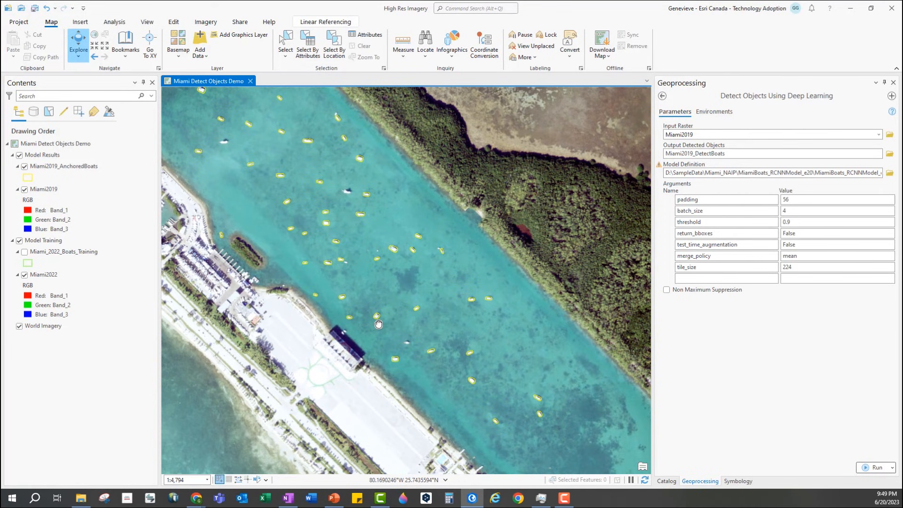
pyautogui.scroll(-3)
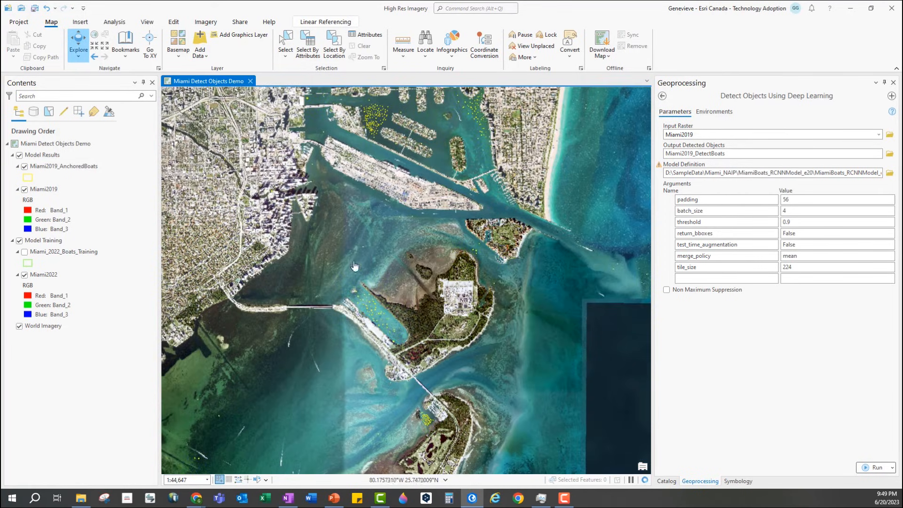
pyautogui.scroll(3)
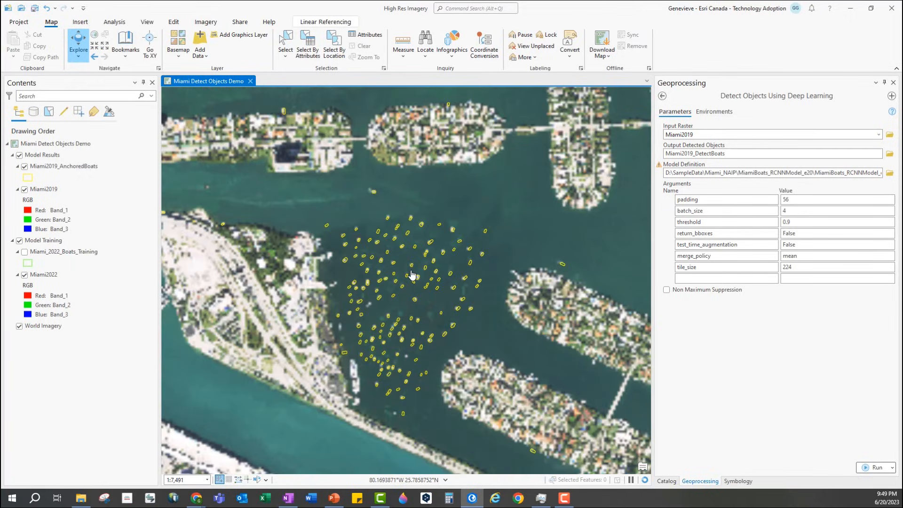